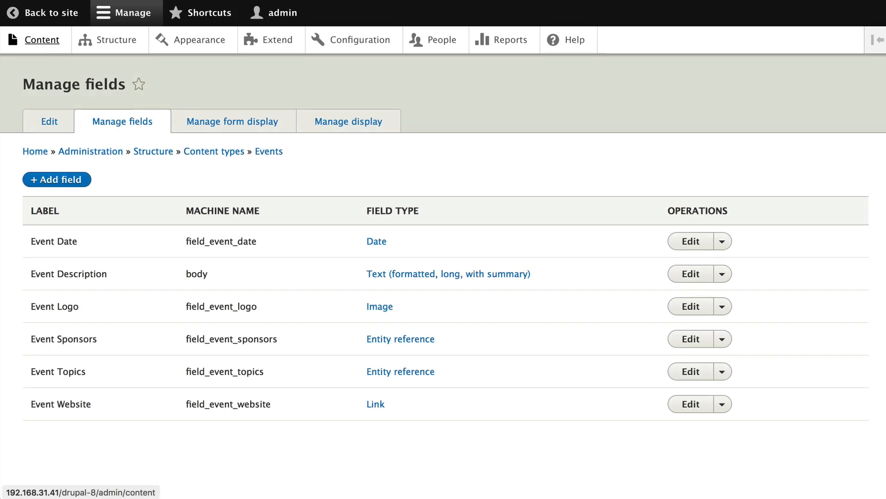
From Content, use Add content to start a new Events item.
left_click(34, 39)
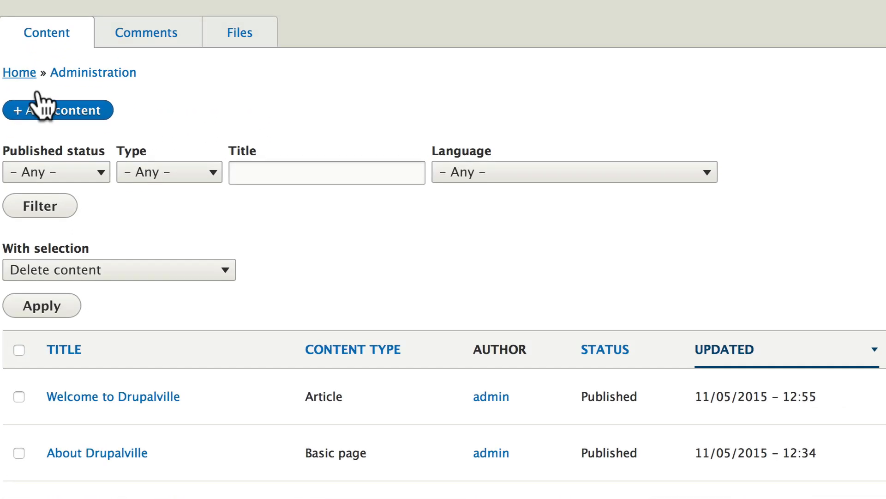
mouse_move(226, 127)
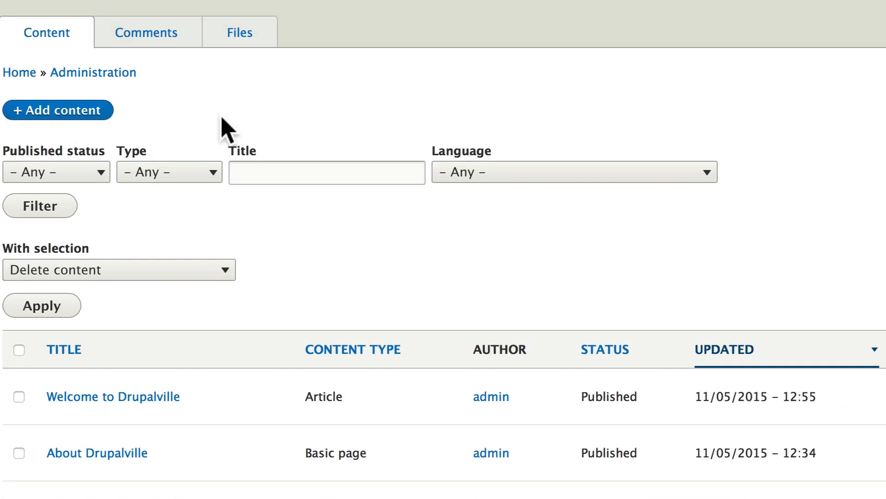
mouse_move(56, 110)
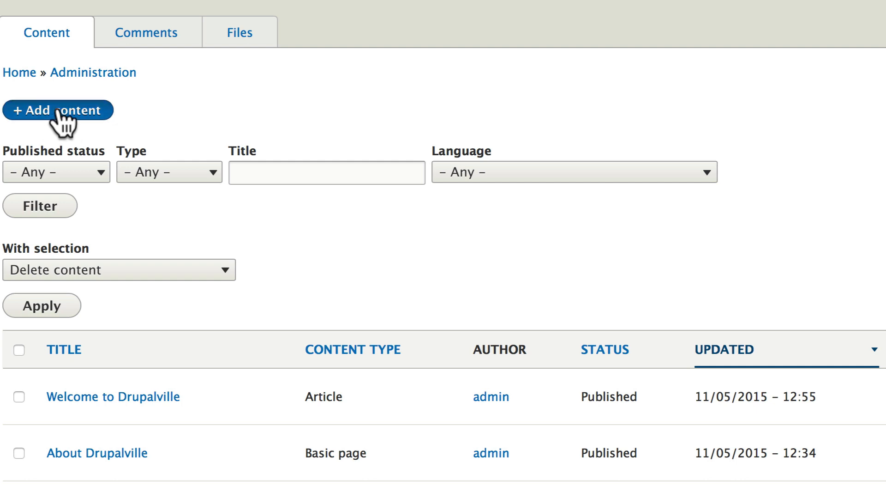
left_click(56, 110)
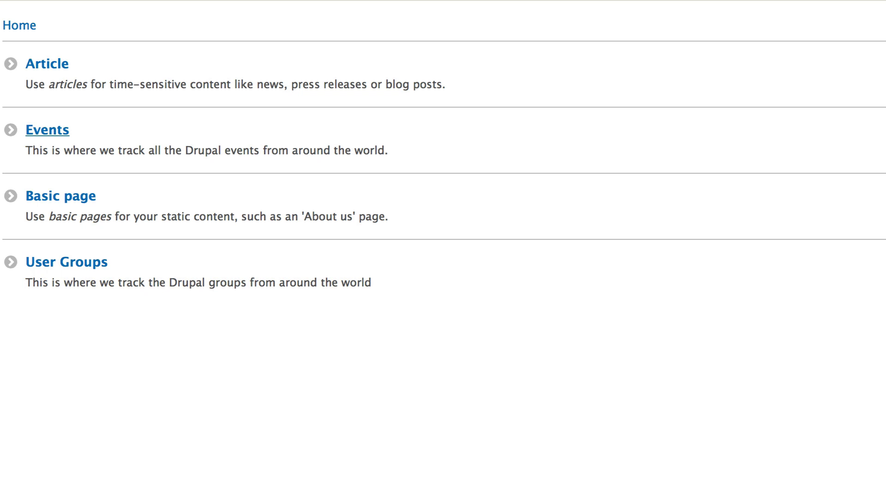
left_click(47, 129)
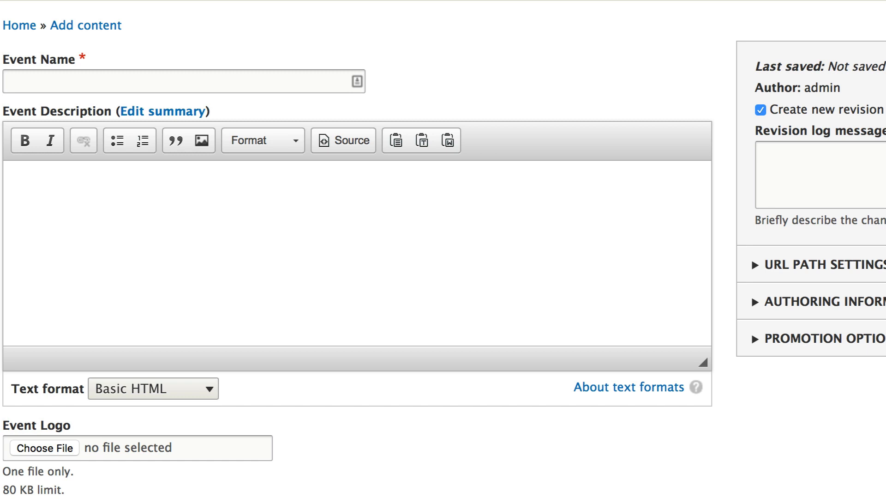
Enter 'DrupalCamp Cincinnati' as the event name.
left_click(184, 81)
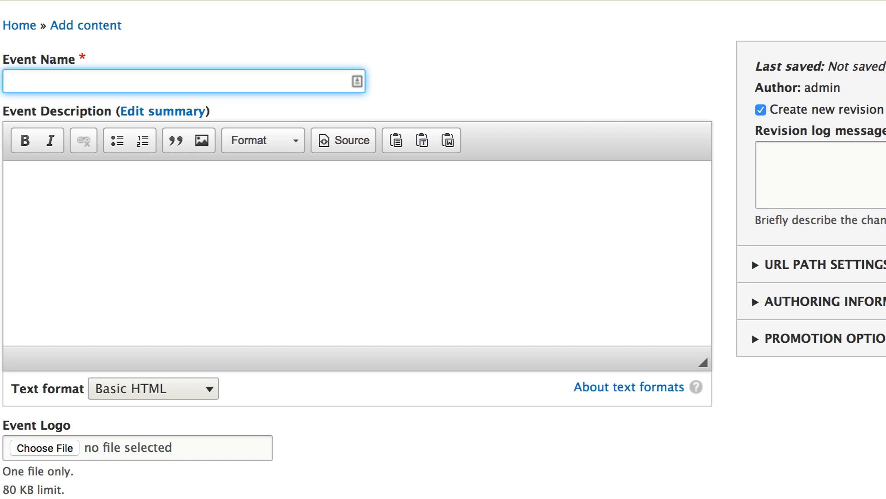
type("Drupal")
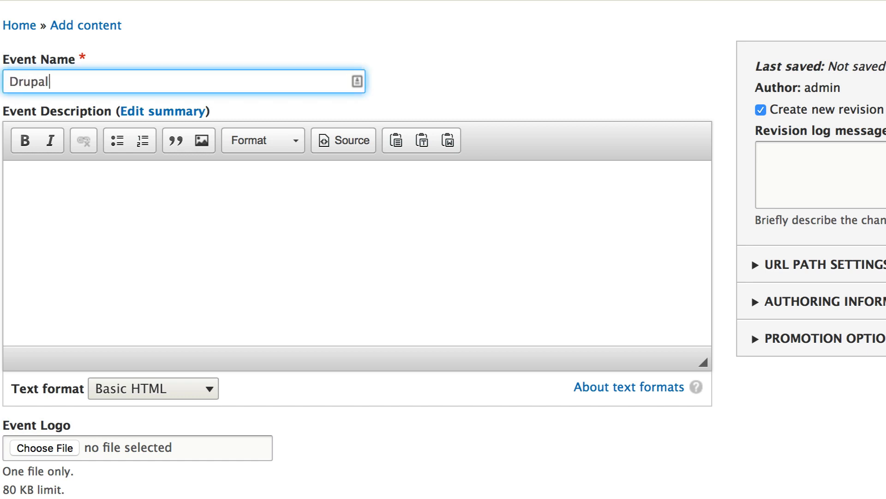
type("Camp Cinci")
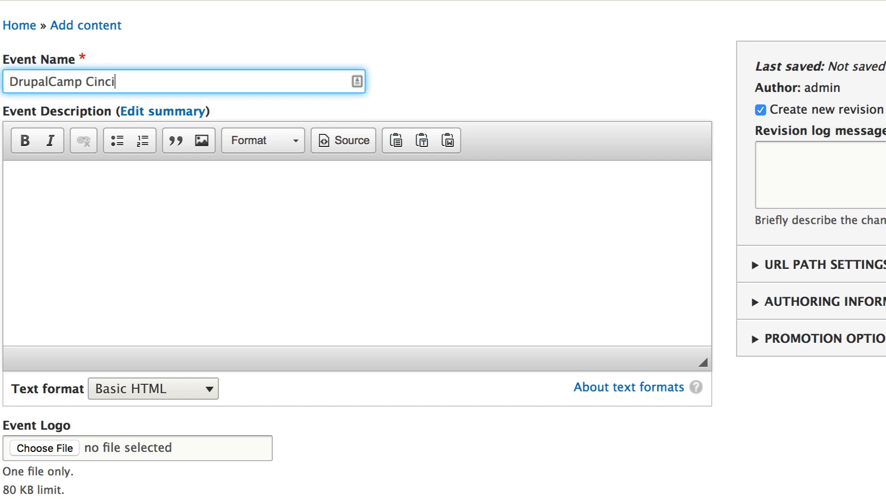
type("nnati")
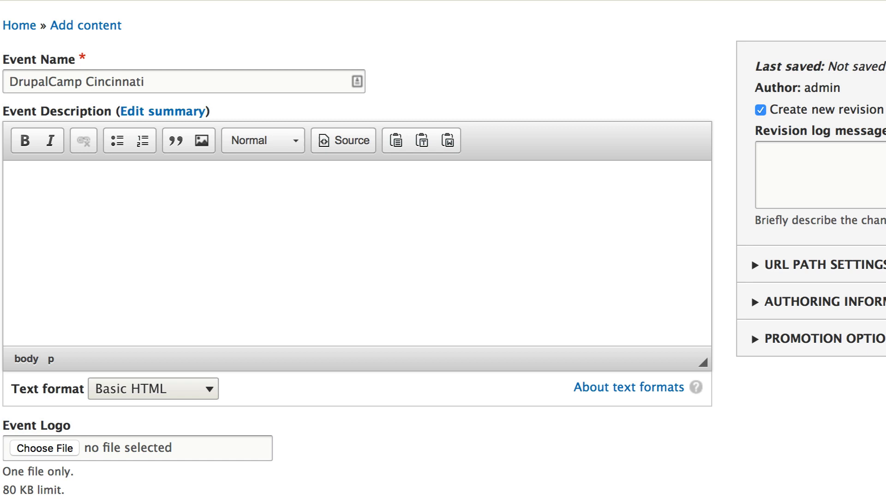
Describe the event as 'This is the first DrupalCamp in the southern Ohio region.'.
type("This is t")
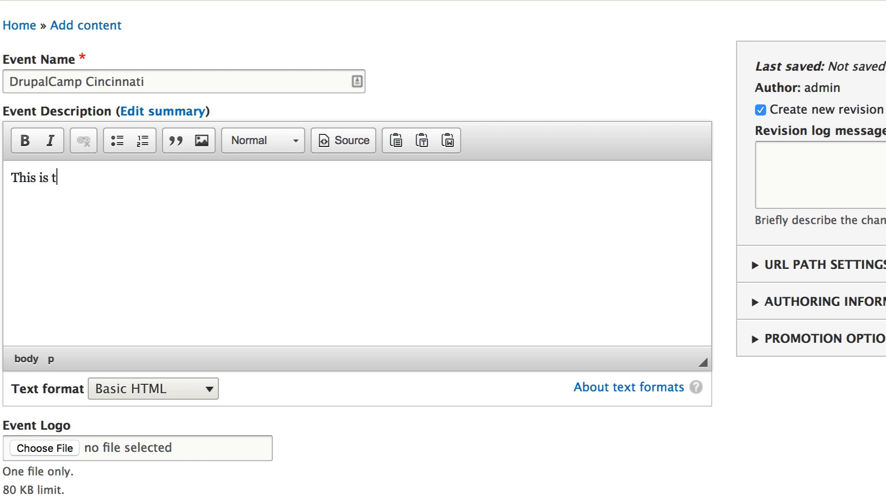
type("he first Drupa")
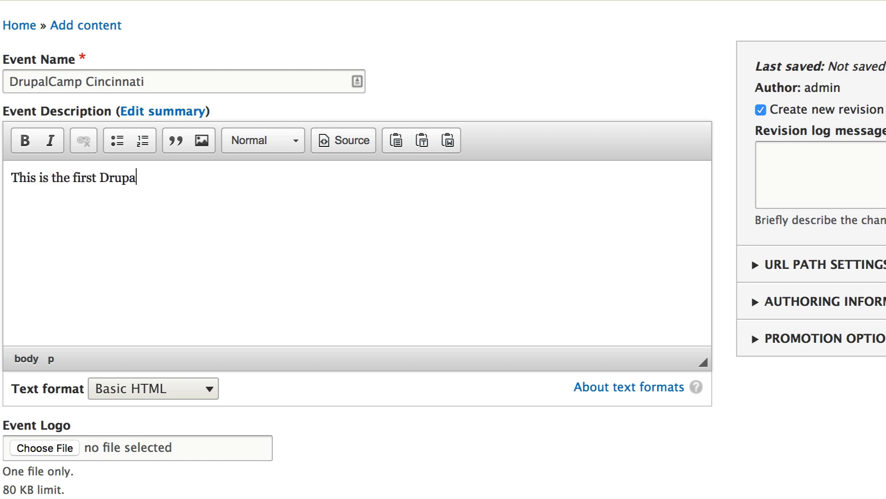
type("Camp in")
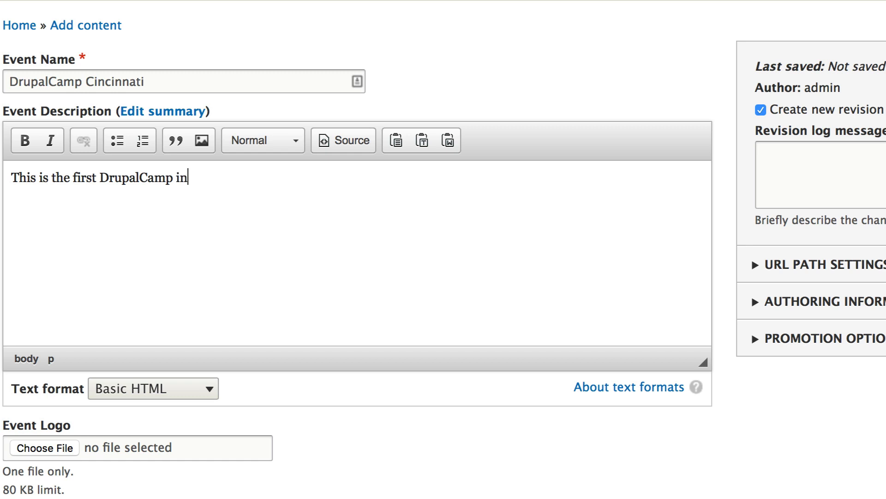
type("the southern")
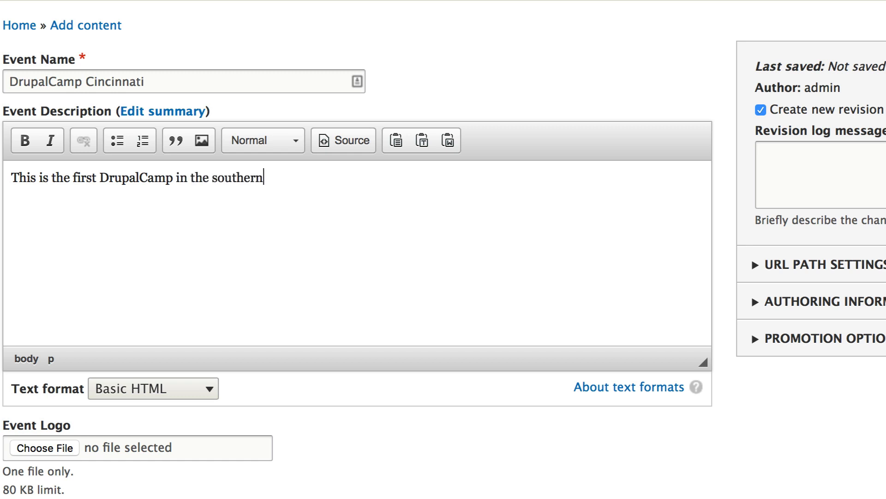
type("Ohio region.")
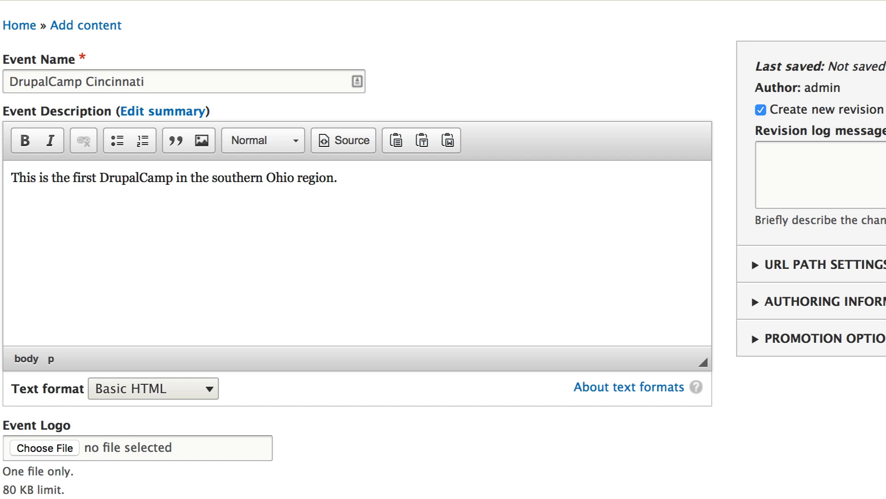
mouse_move(54, 131)
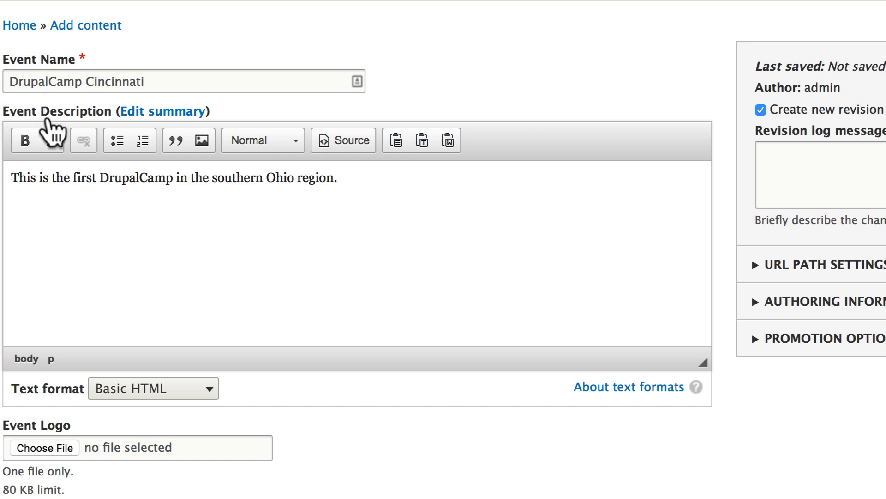
mouse_move(353, 255)
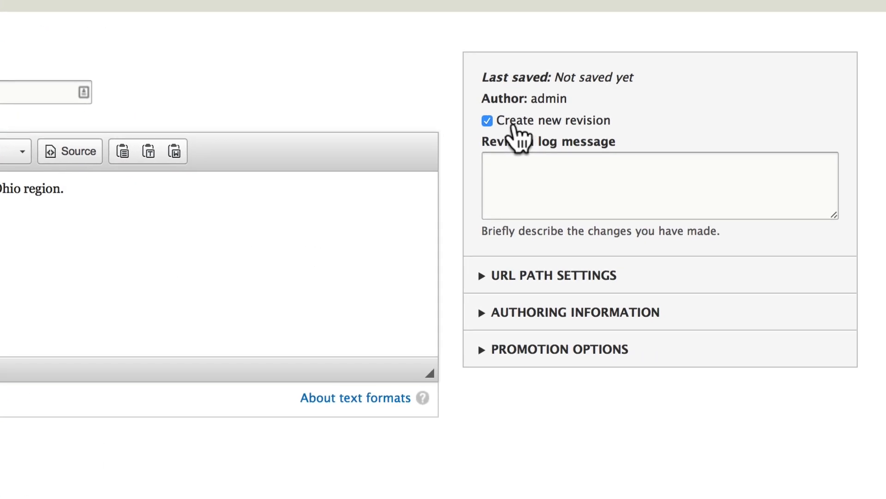
mouse_move(590, 143)
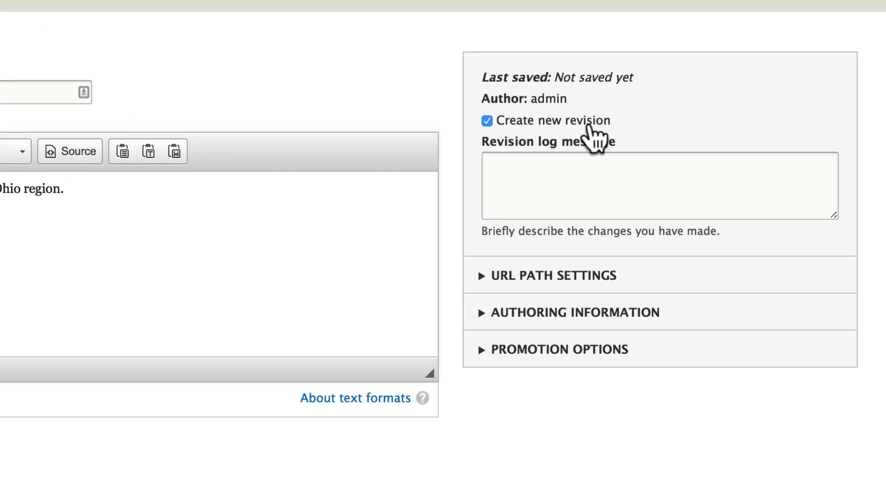
mouse_move(644, 176)
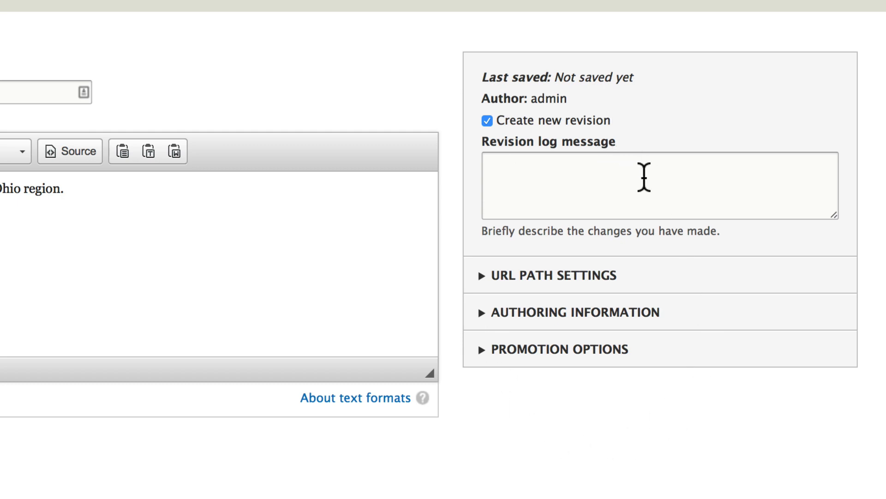
mouse_move(622, 115)
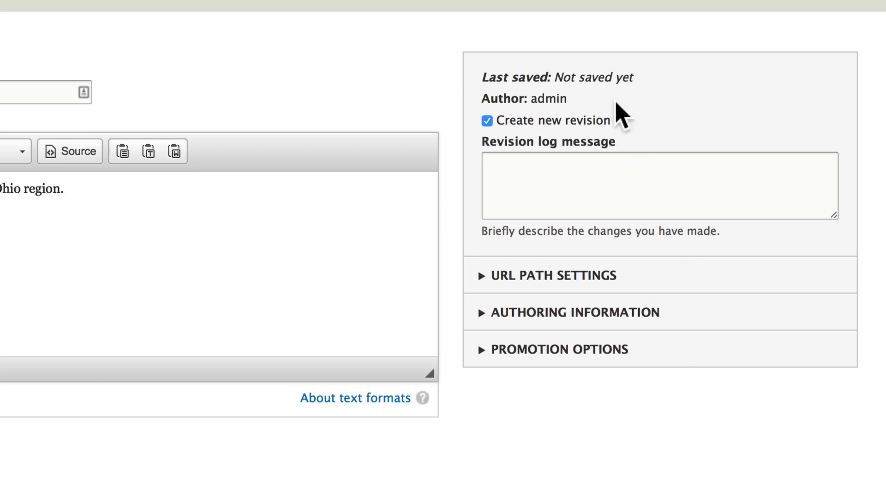
mouse_move(657, 436)
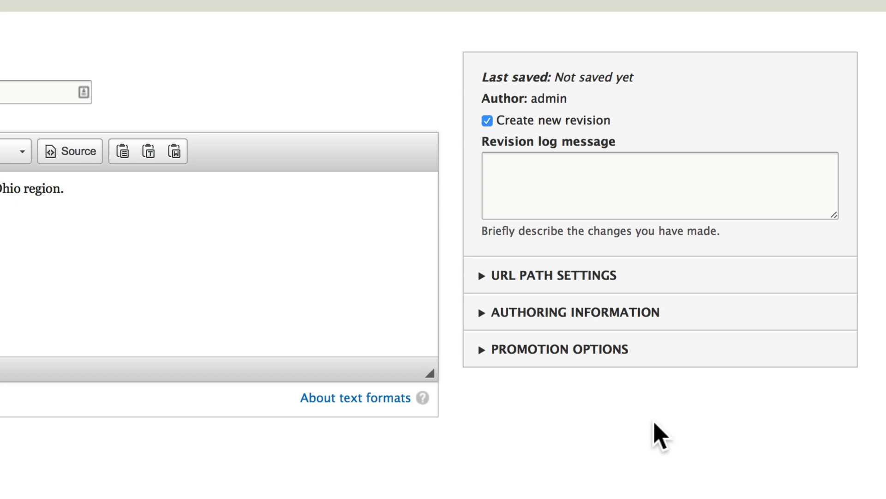
scroll("up", 3)
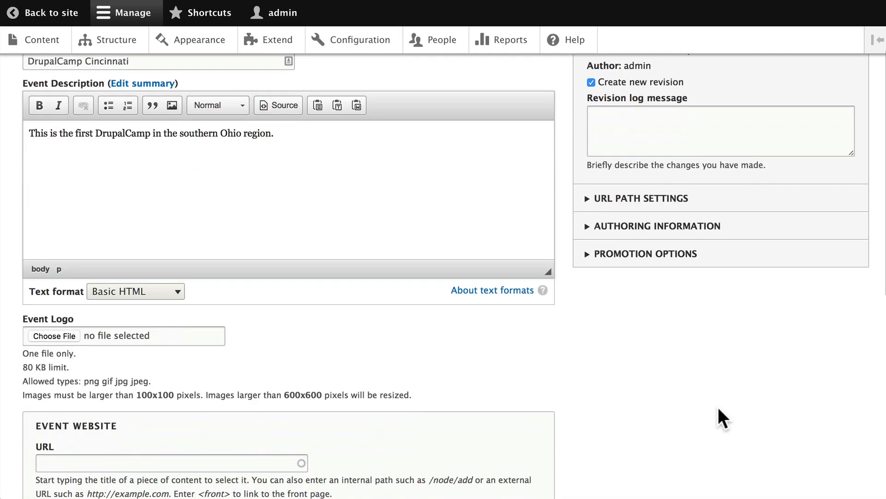
scroll("down", 3)
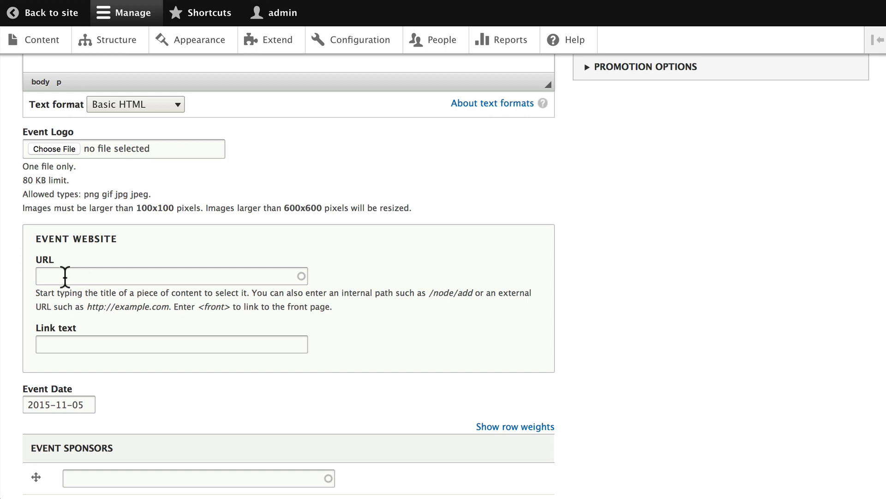
type("http://drupa")
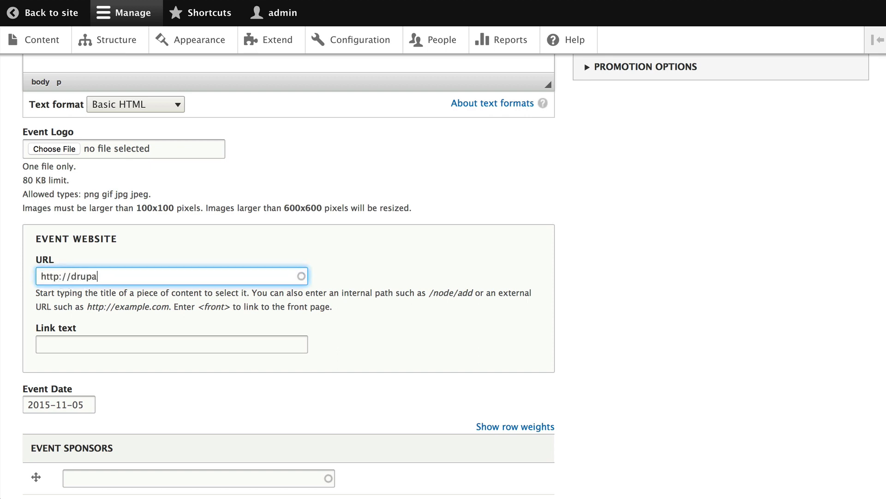
type("campo")
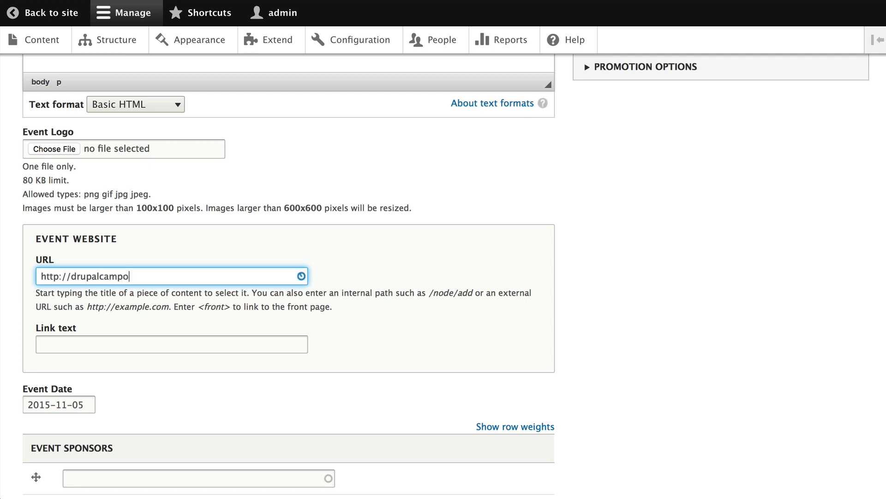
type("cincinn")
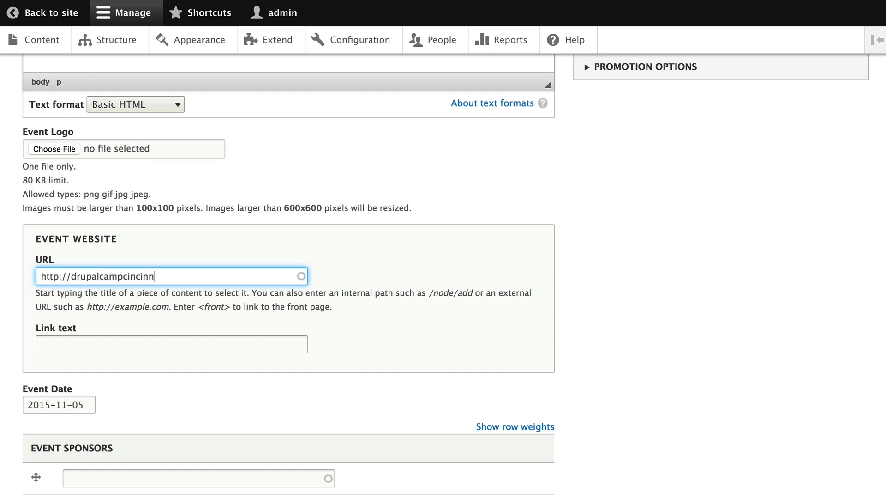
type("ati.org")
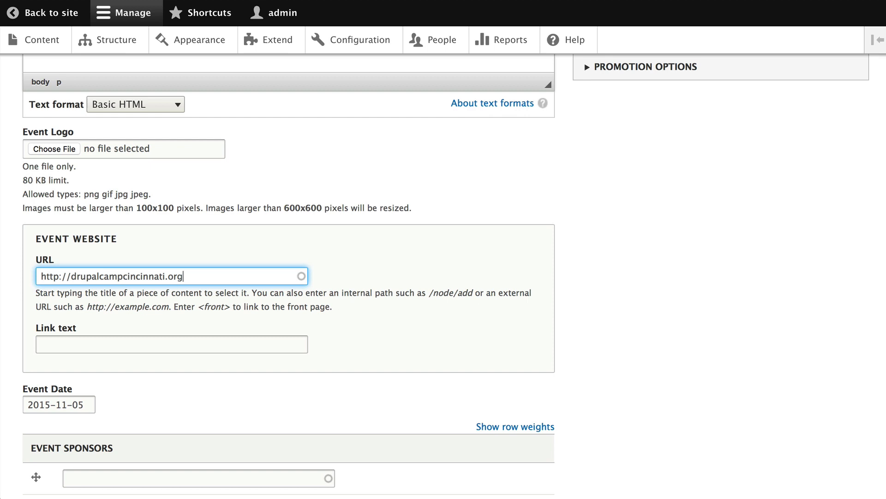
left_click(170, 344)
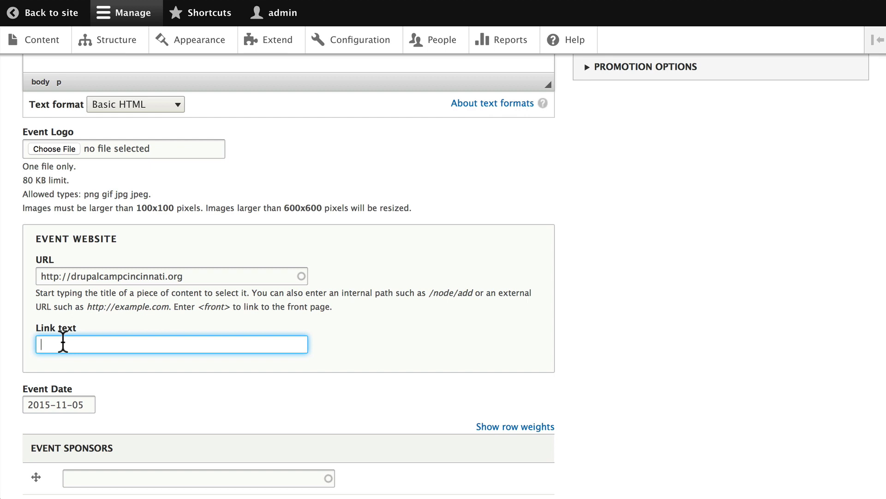
Change the event date from 2015-11-05 to January 11, 2016 using the calendar.
scroll("down", 3)
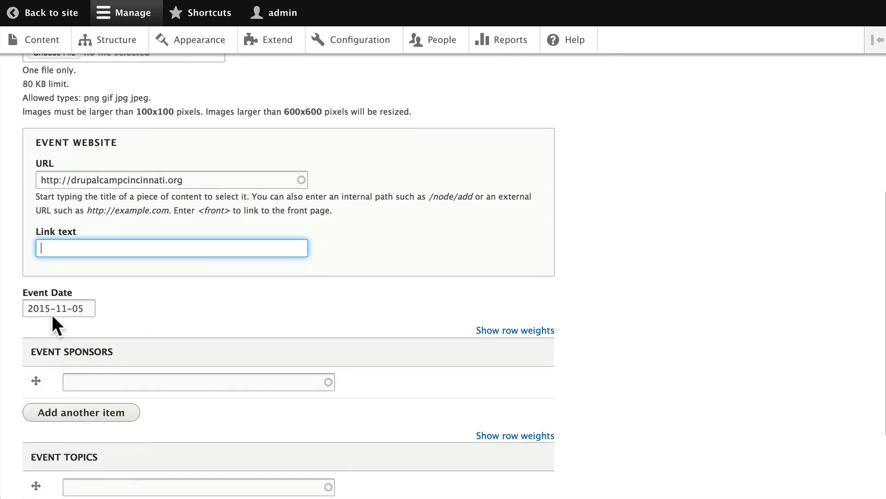
left_click(59, 307)
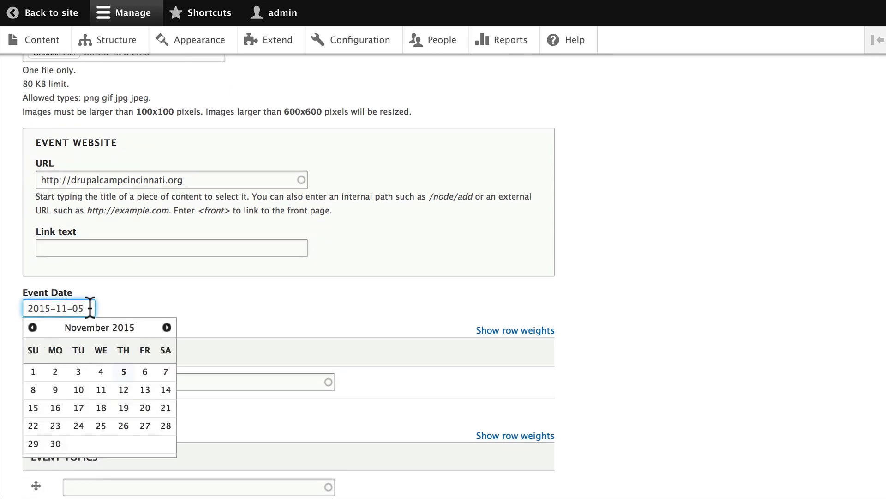
left_click(167, 327)
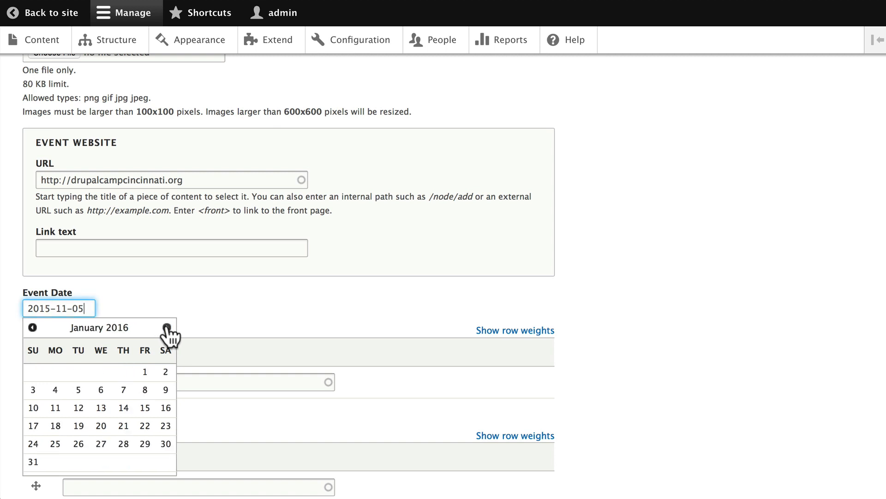
left_click(56, 408)
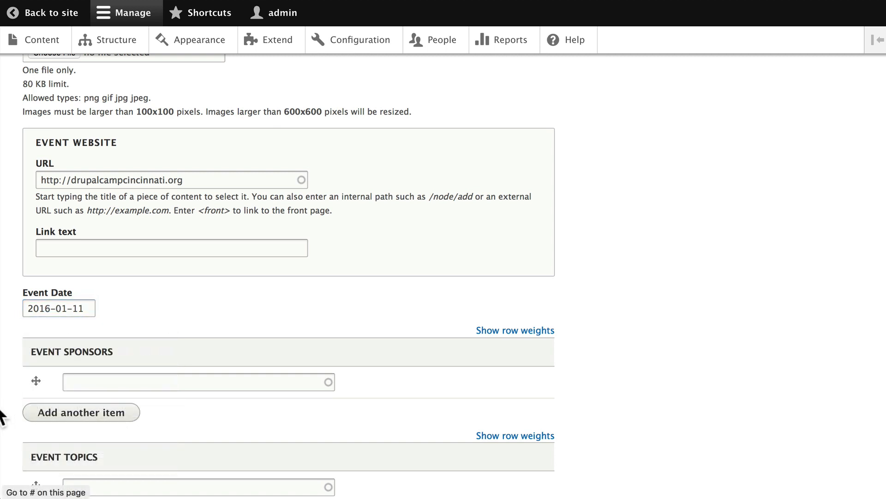
mouse_move(54, 382)
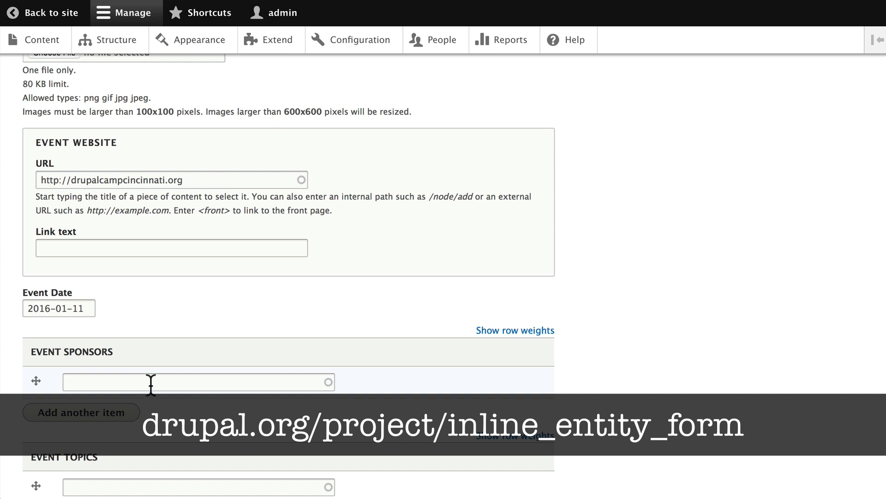
Add the event topics 'Introduction to Drupal' and 'Module Development' via autocomplete.
scroll("down", 3)
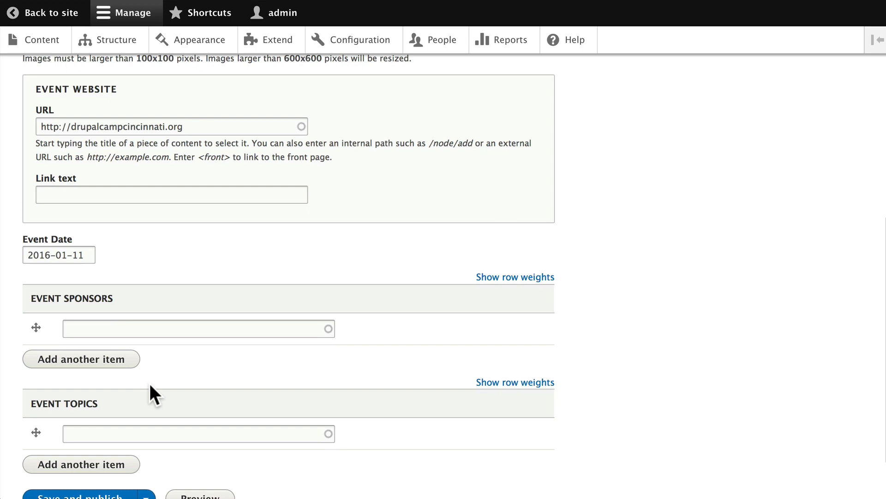
scroll("down", 3)
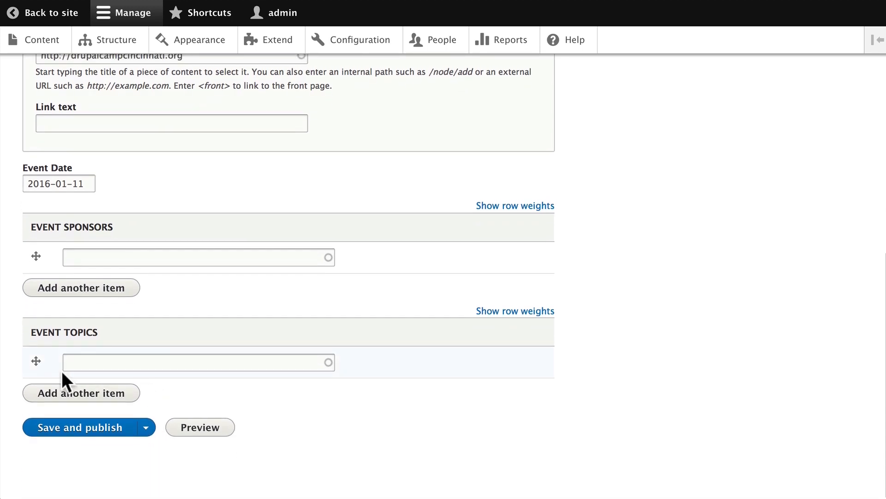
left_click(198, 362)
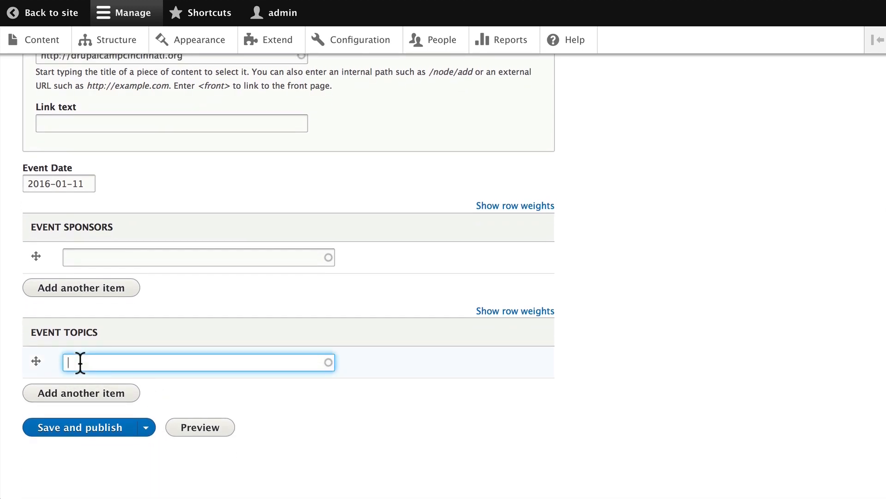
type("i")
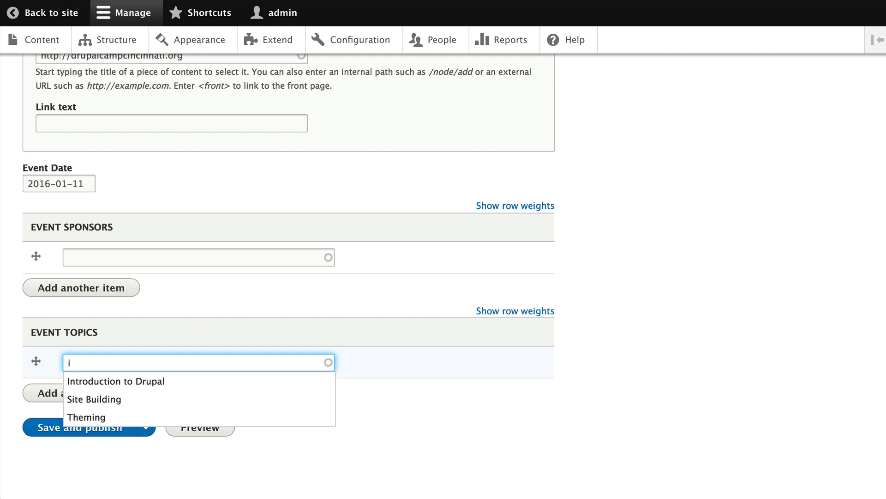
left_click(115, 381)
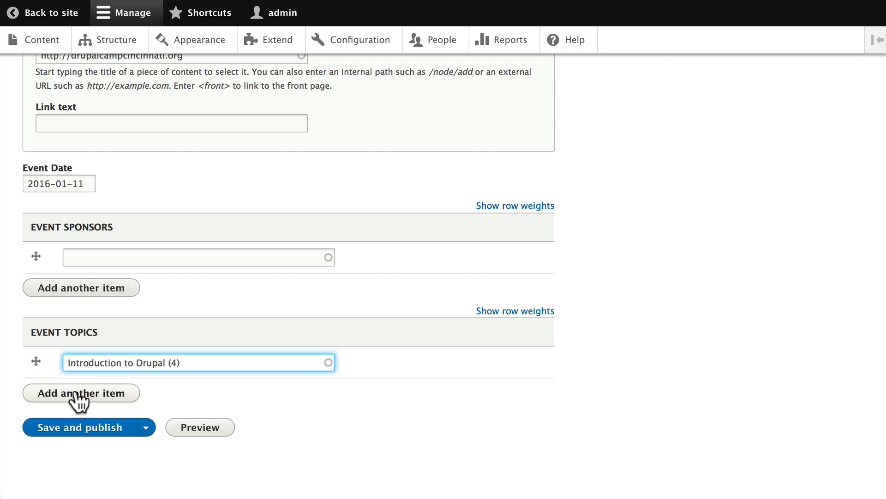
left_click(80, 392)
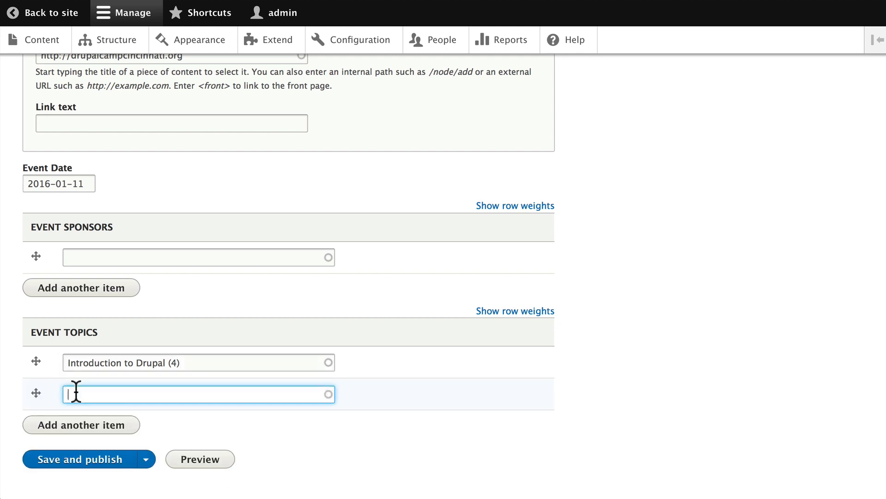
type("m")
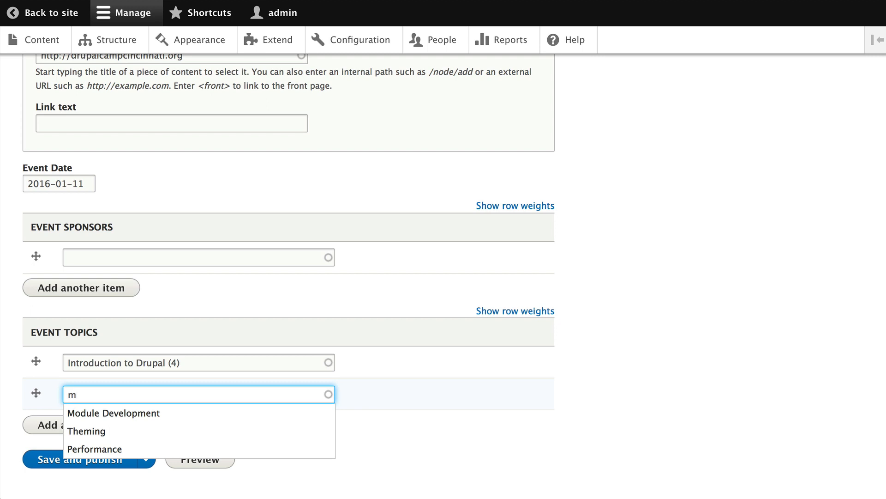
mouse_move(85, 412)
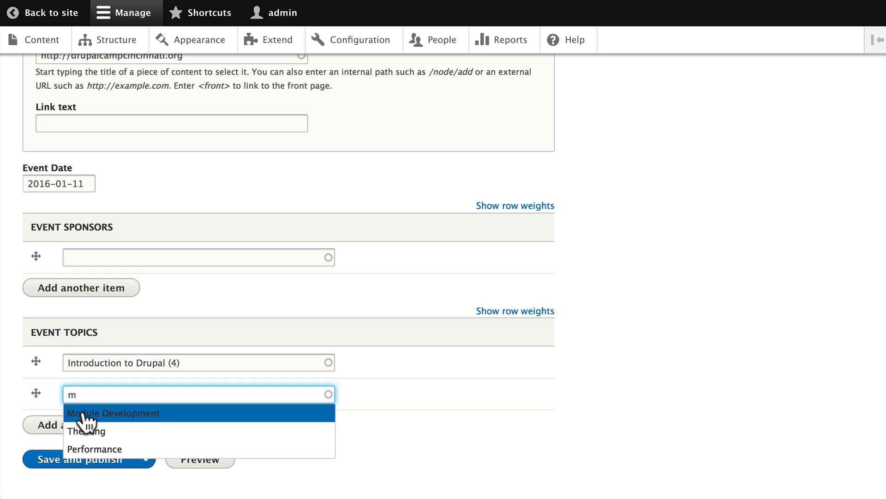
left_click(113, 413)
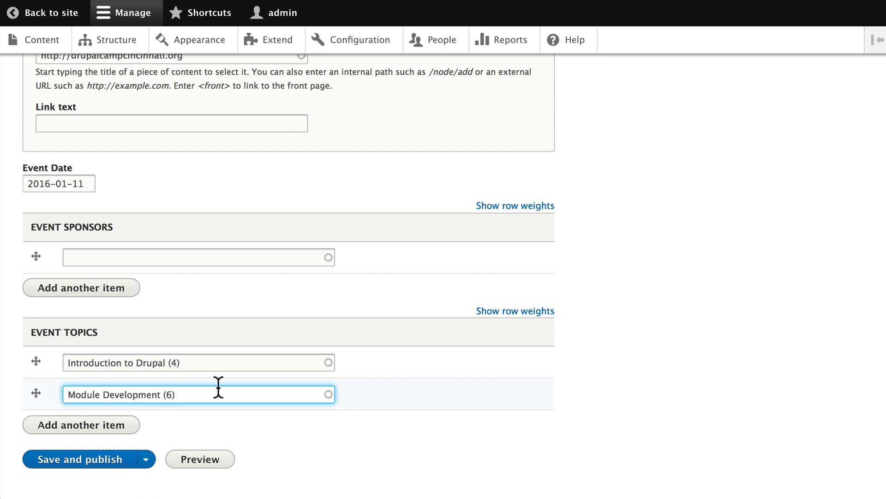
mouse_move(251, 447)
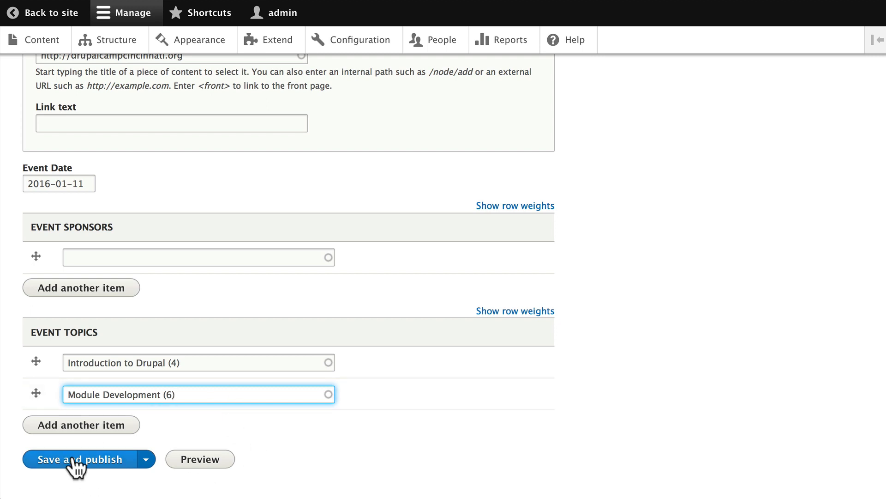
Save and publish the DrupalCamp Cincinnati event and review its page.
left_click(80, 459)
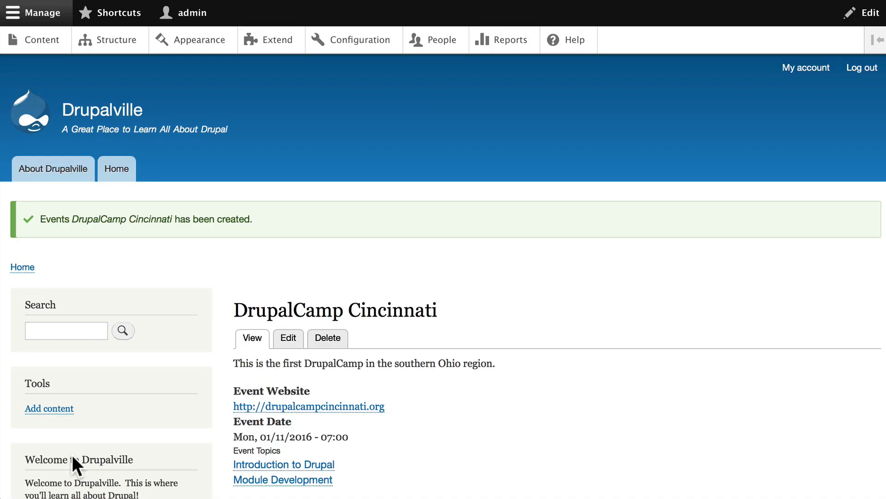
mouse_move(201, 304)
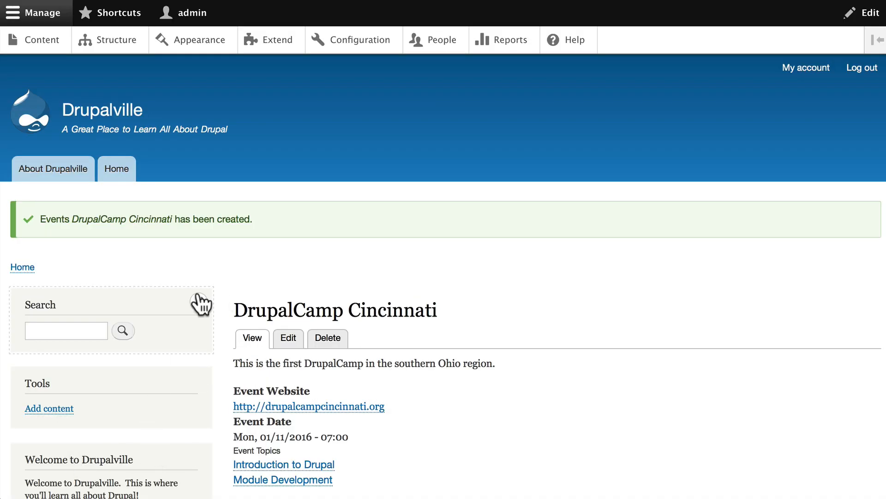
scroll("down", 3)
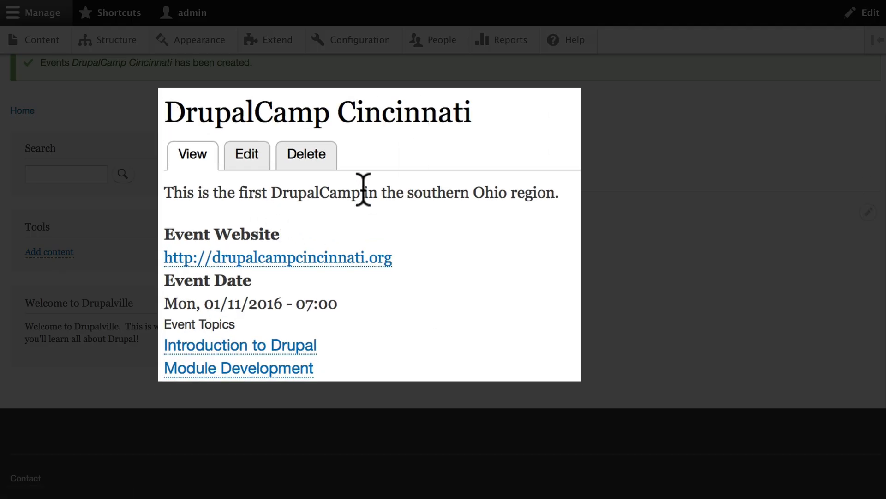
mouse_move(294, 260)
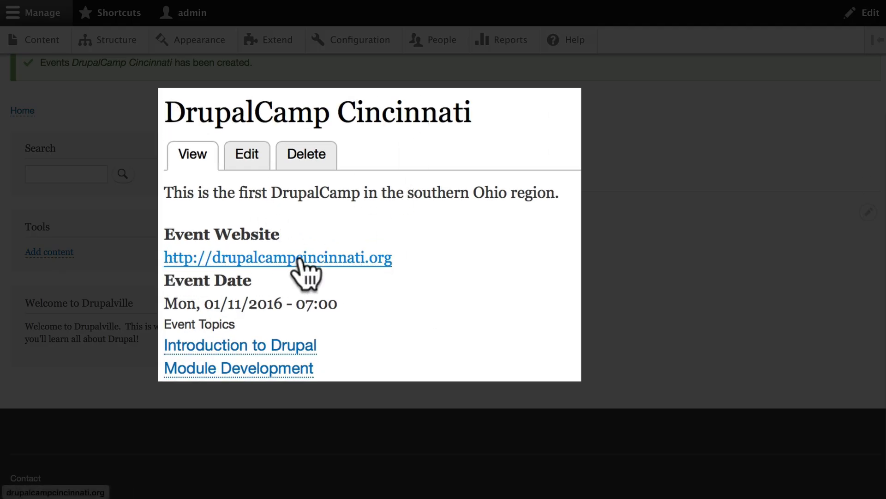
mouse_move(297, 277)
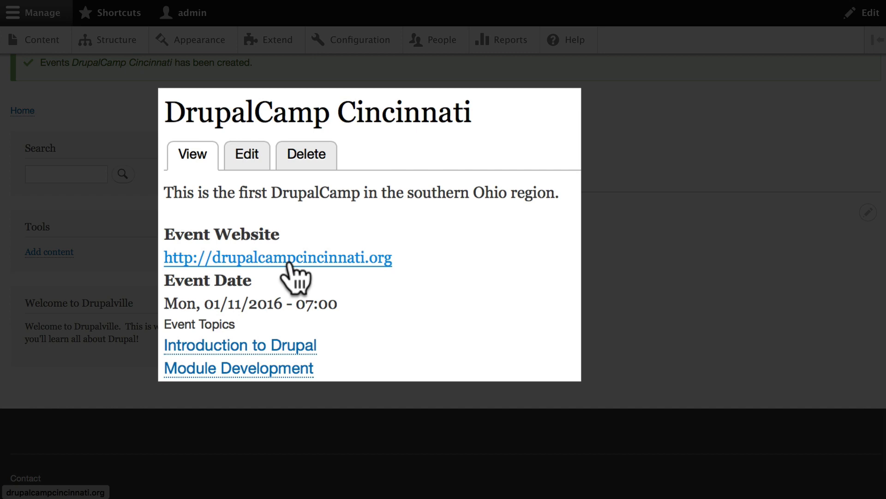
mouse_move(148, 345)
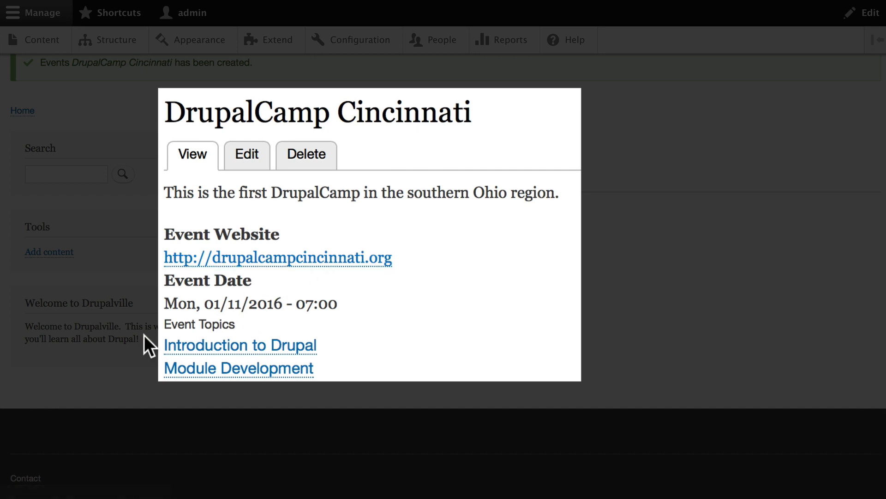
mouse_move(331, 304)
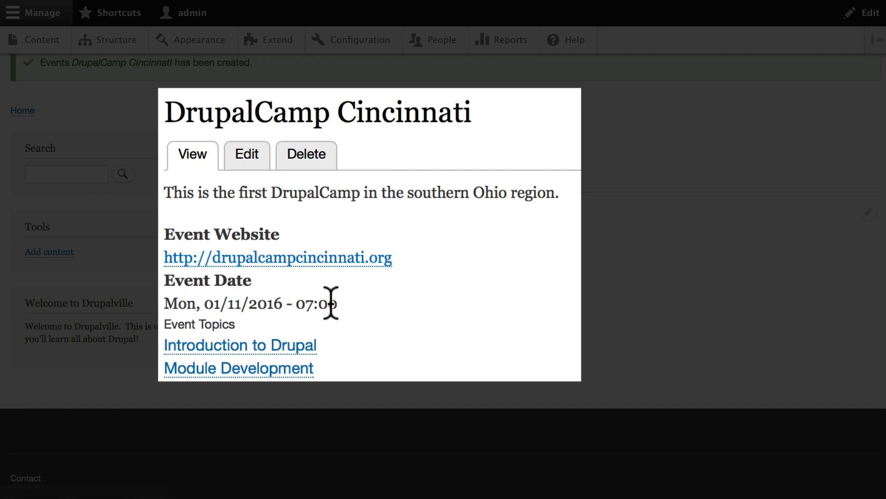
mouse_move(166, 337)
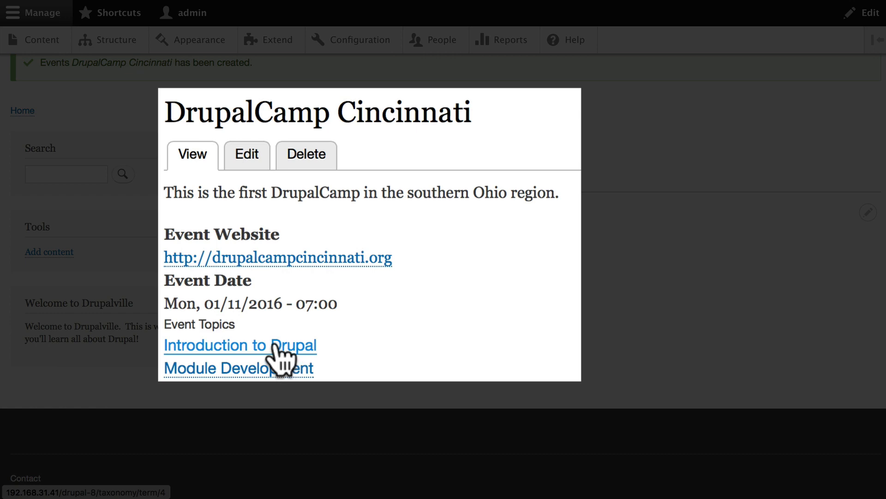
left_click(240, 345)
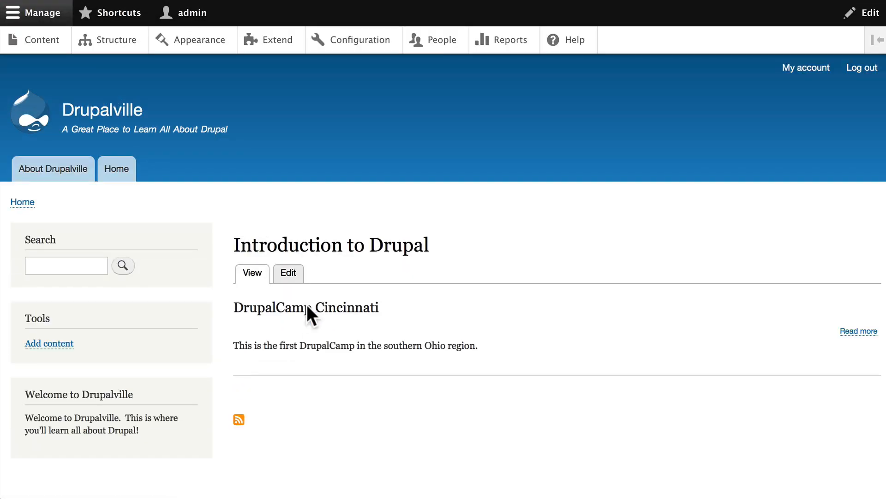
mouse_move(117, 169)
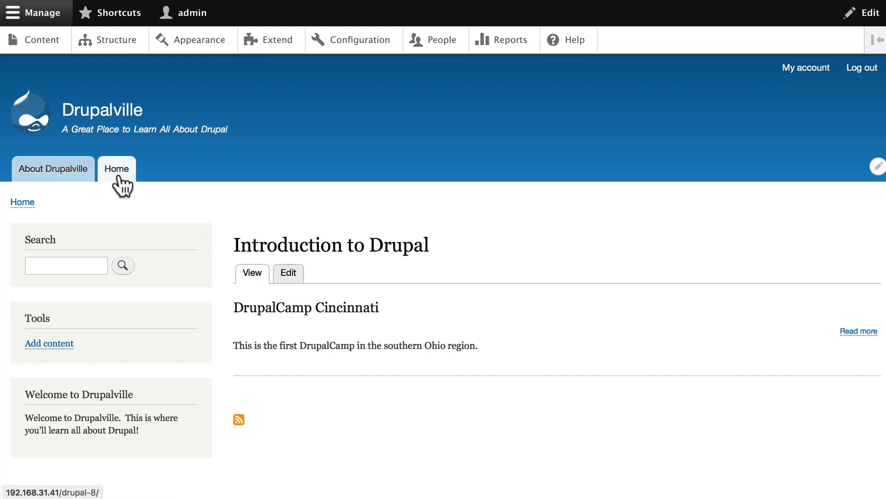
left_click(116, 168)
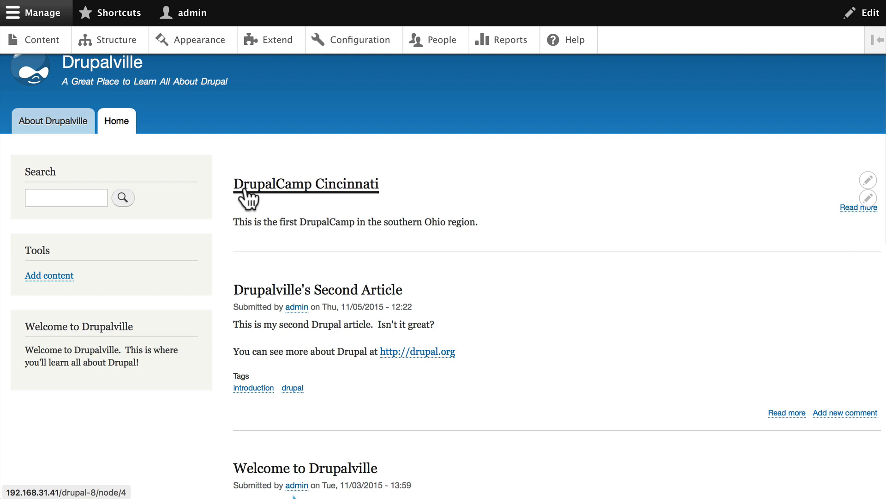
left_click(305, 183)
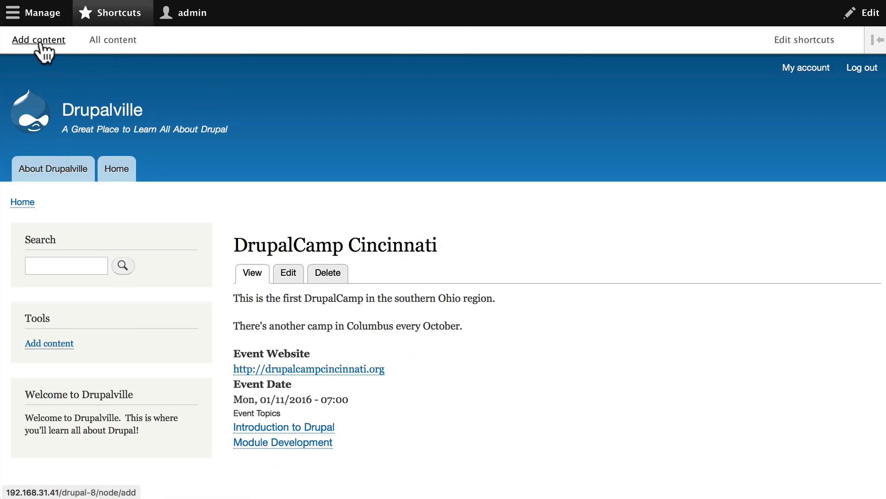
Start the Cincinnati user group and type its intro sentence about southern Ohio.
left_click(38, 40)
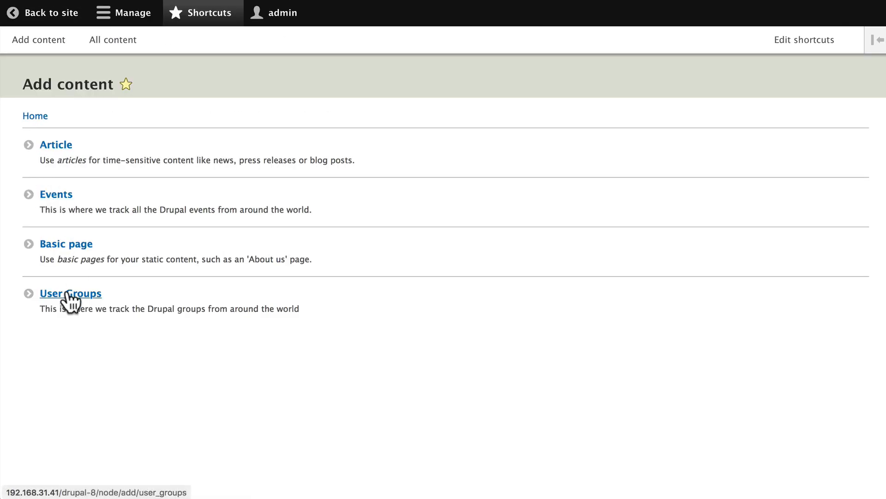
mouse_move(17, 297)
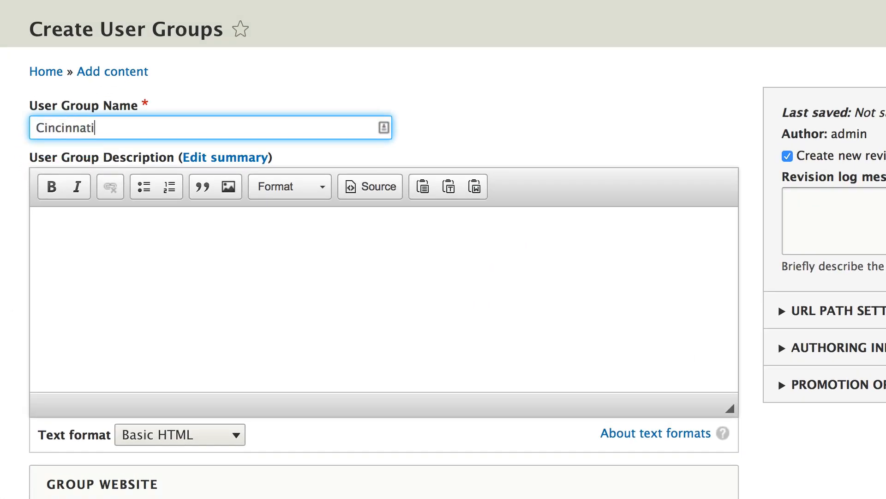
type("this is")
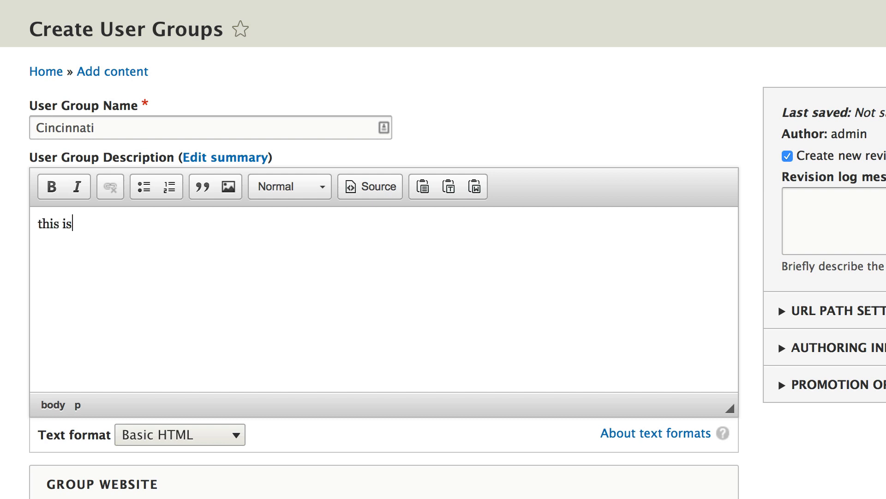
type("the user group f")
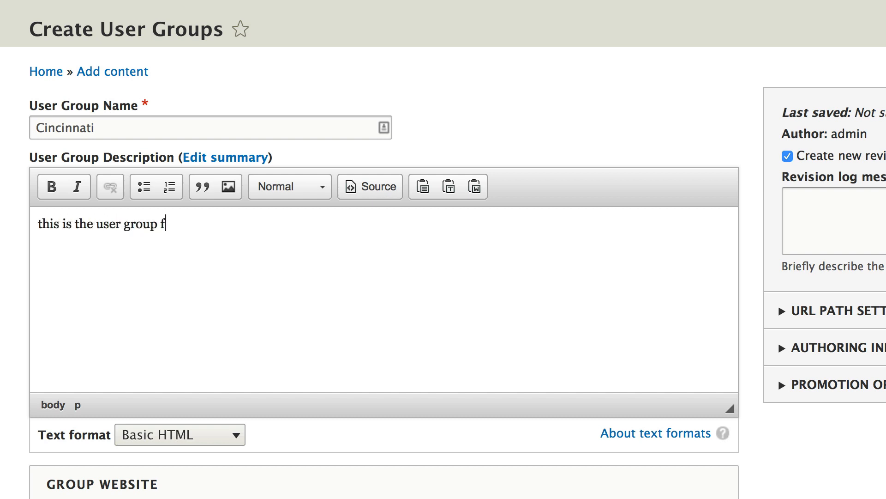
type("rom the")
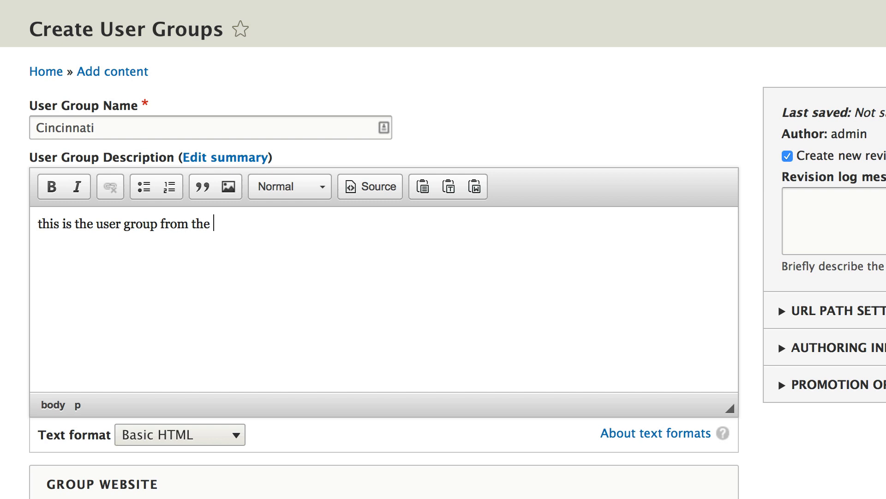
type("southern")
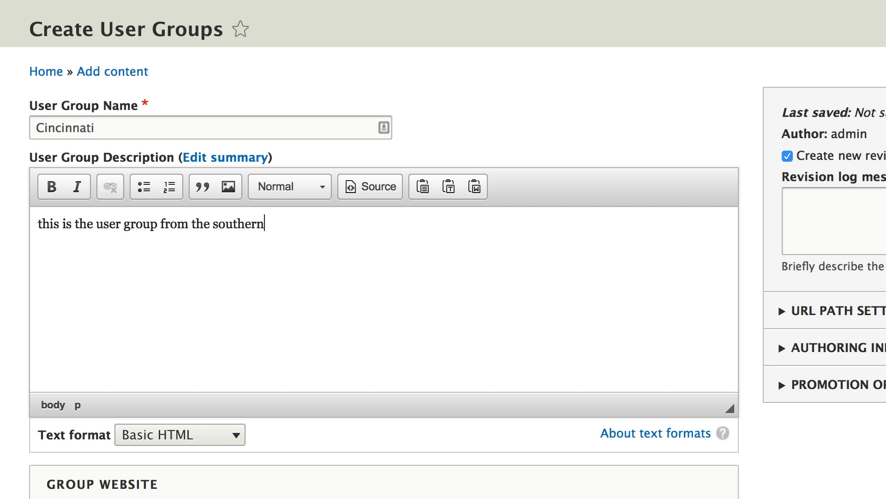
type("Ohio region base")
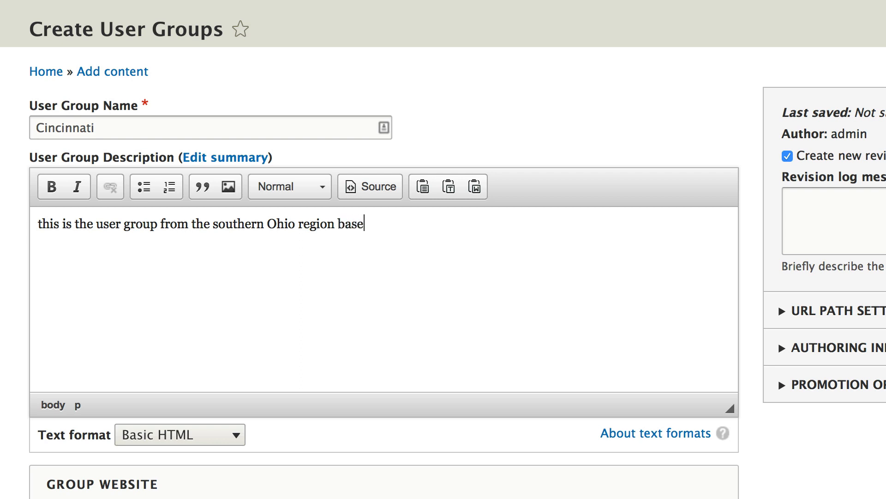
type("d in Cincinnati.")
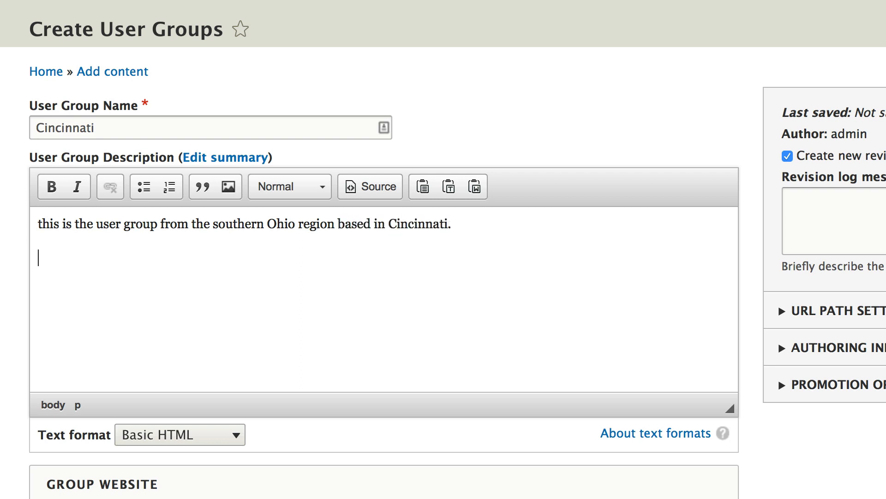
Add 'We meet on the 3rd Thursday of every month.' to the description.
type("We meet")
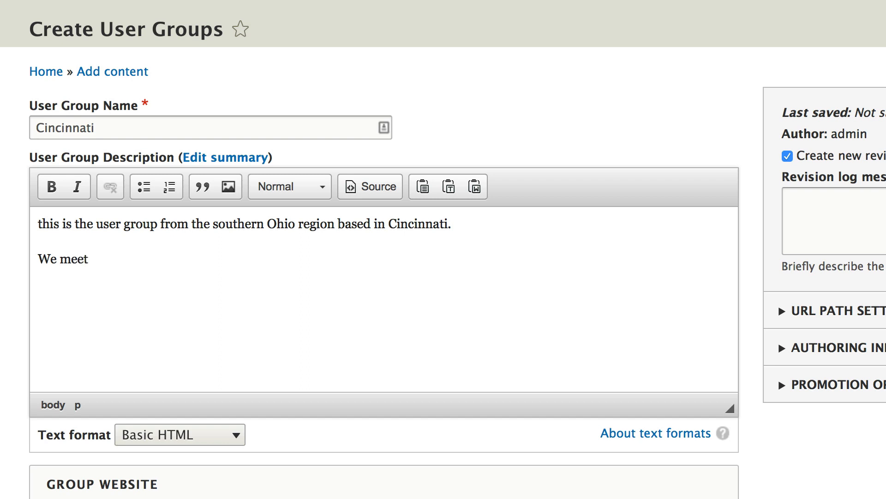
type("on the")
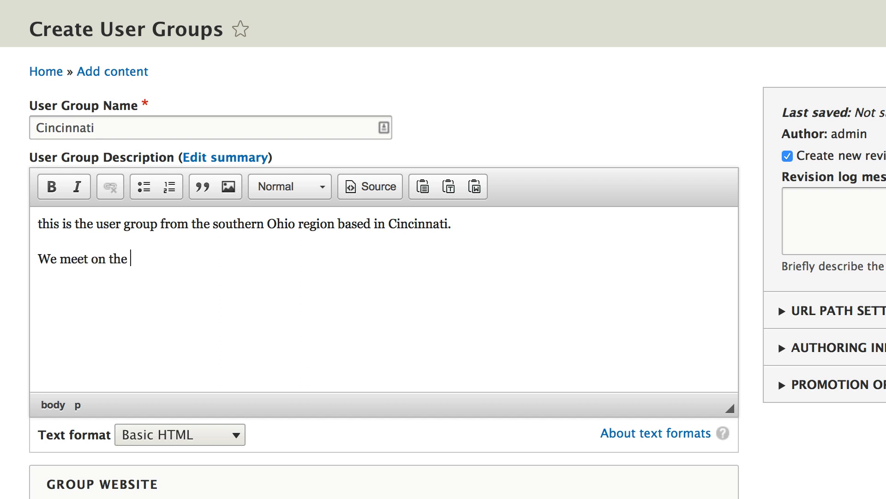
type("3rd Thursday")
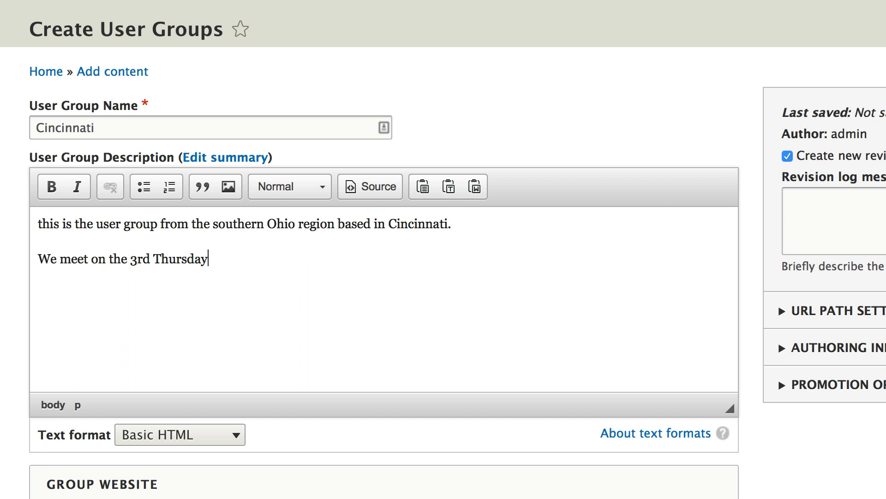
type("of every mont")
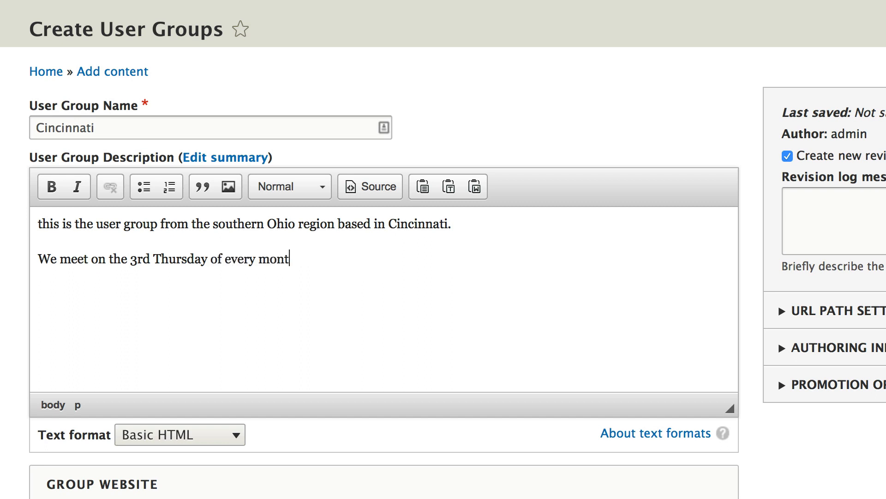
type("h")
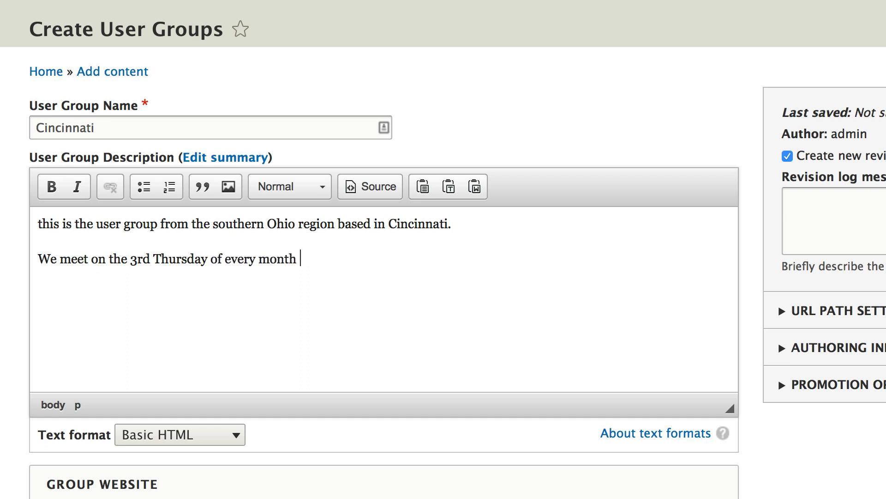
type(".")
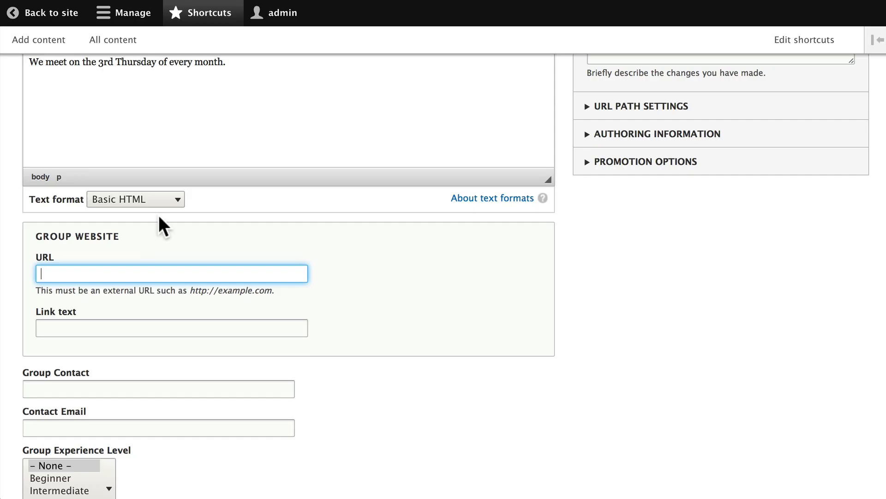
type("https://groups.drupal.org/cincinnati")
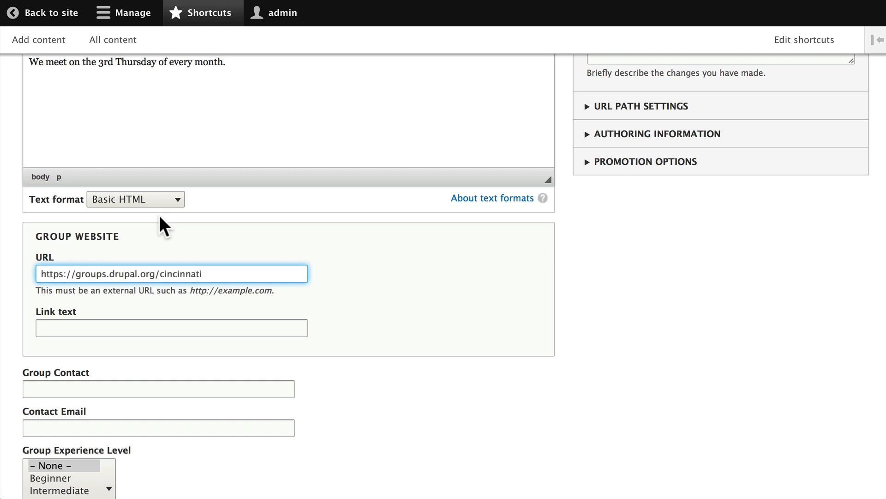
mouse_move(72, 277)
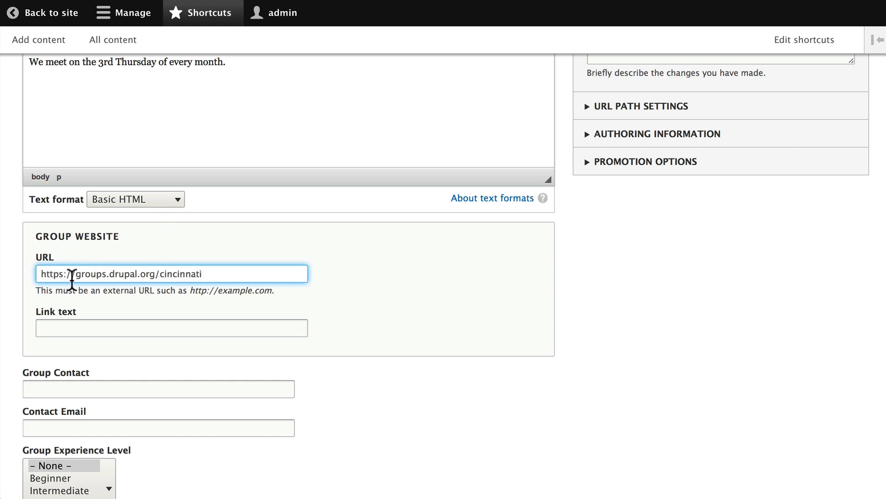
mouse_move(160, 275)
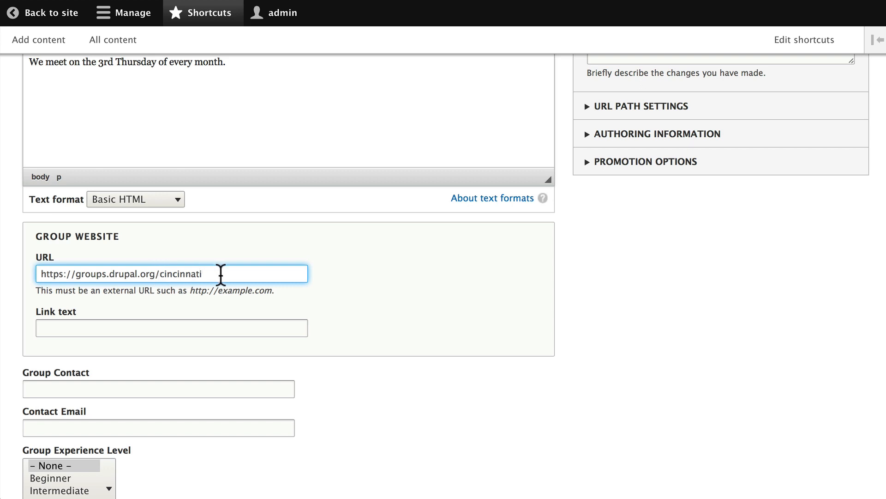
mouse_move(217, 277)
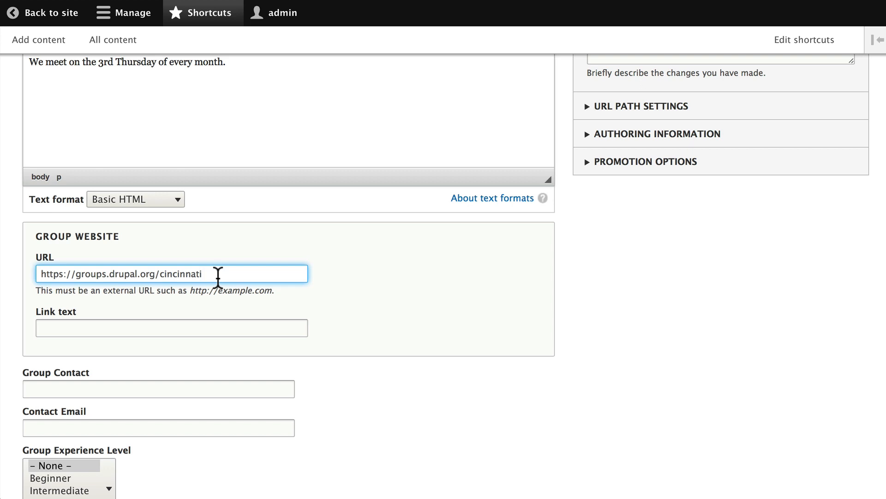
mouse_move(82, 278)
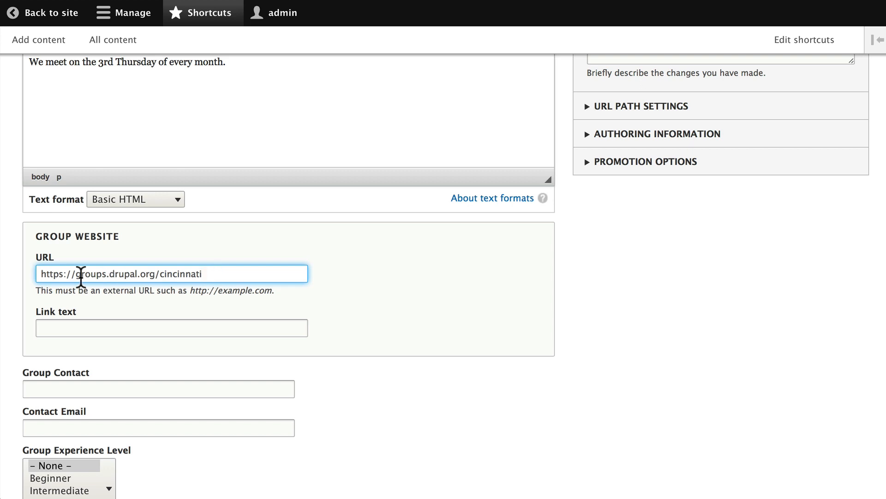
mouse_move(157, 274)
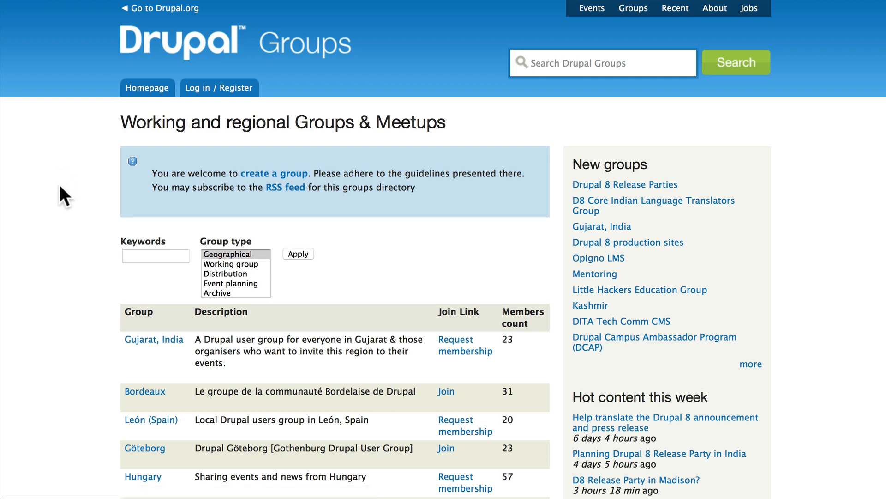
mouse_move(437, 18)
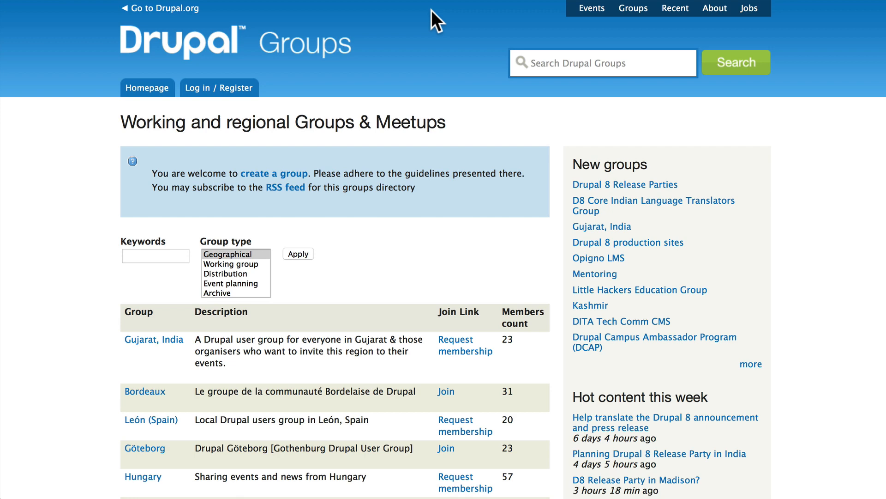
mouse_move(221, 263)
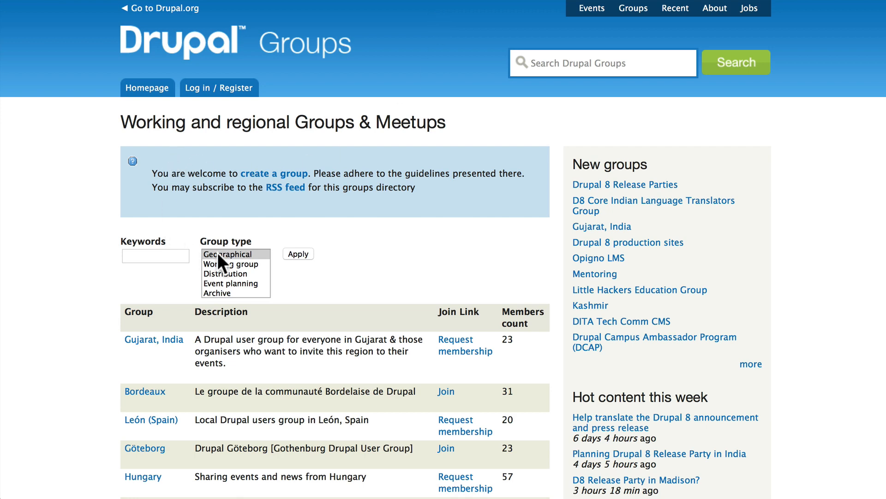
mouse_move(96, 240)
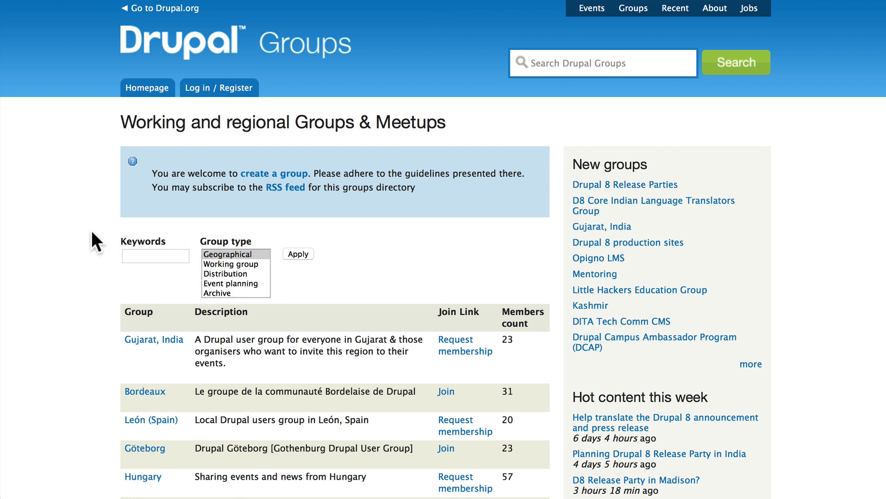
Scroll through the groups.drupal.org regional groups and meetups directory.
scroll("down", 3)
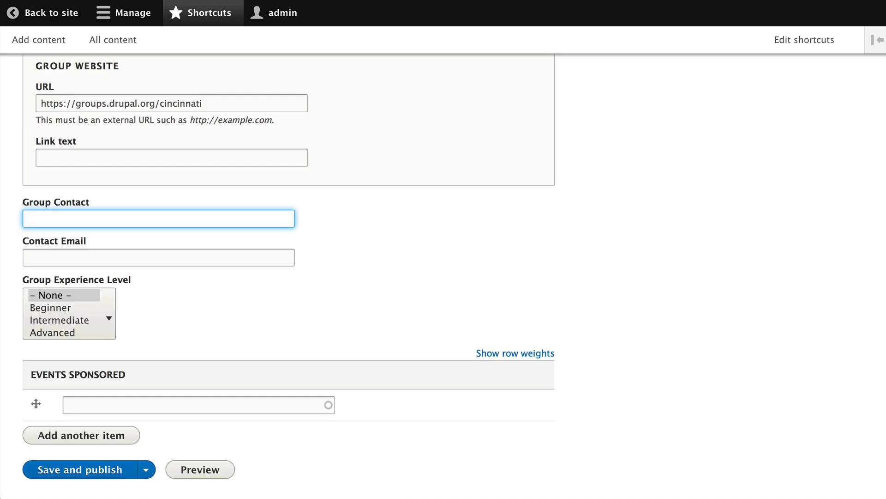
type("Dr")
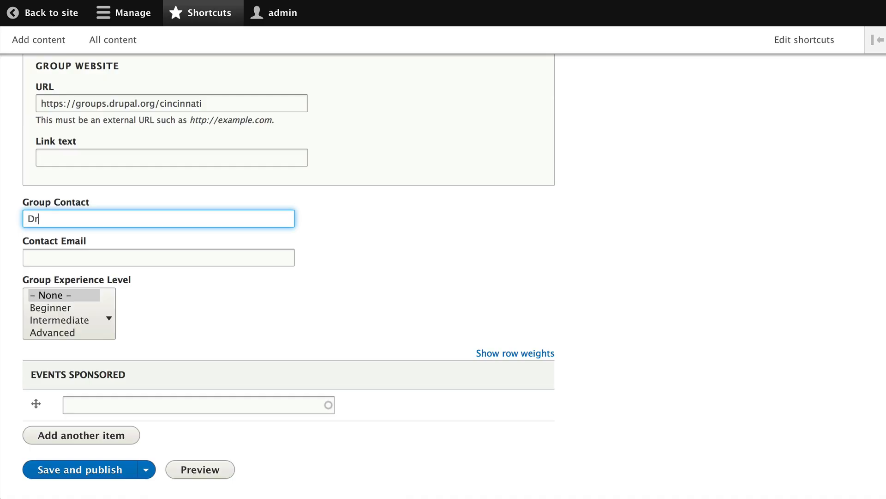
type("upal Group")
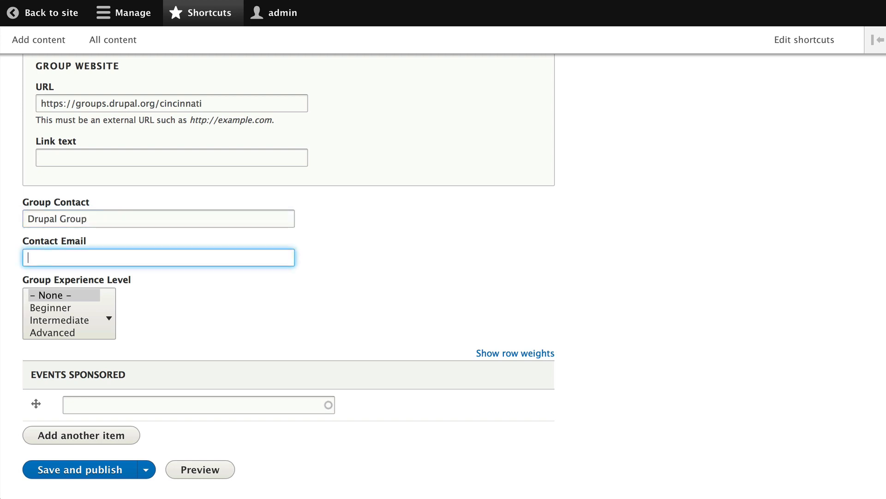
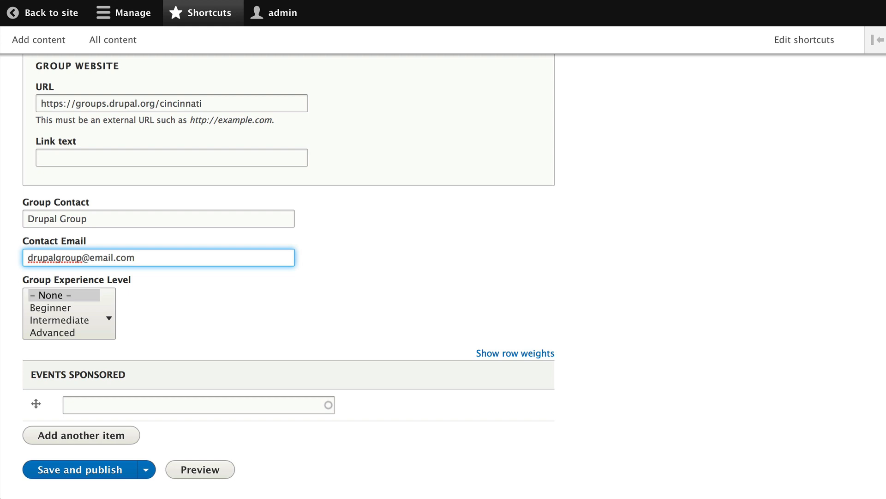
Select Beginner through Advanced experience levels and add DrupalCamp Cincinnati as the sponsored event.
left_click(50, 307)
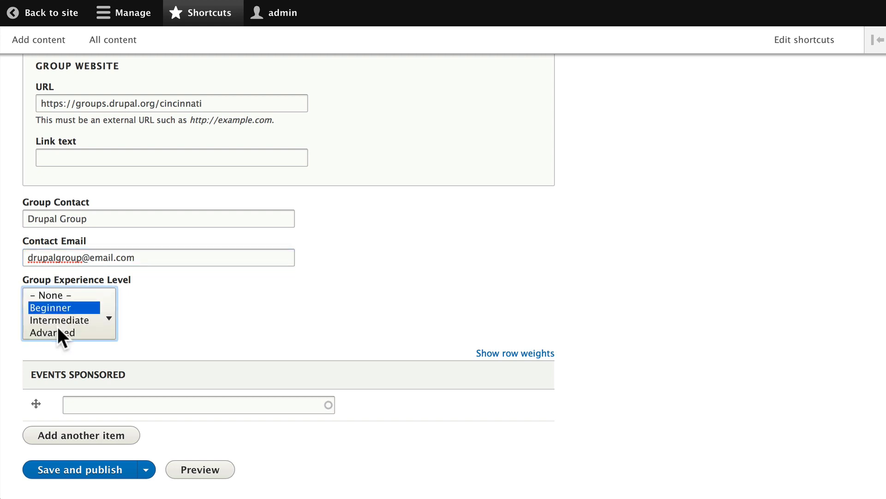
scroll("down", 3)
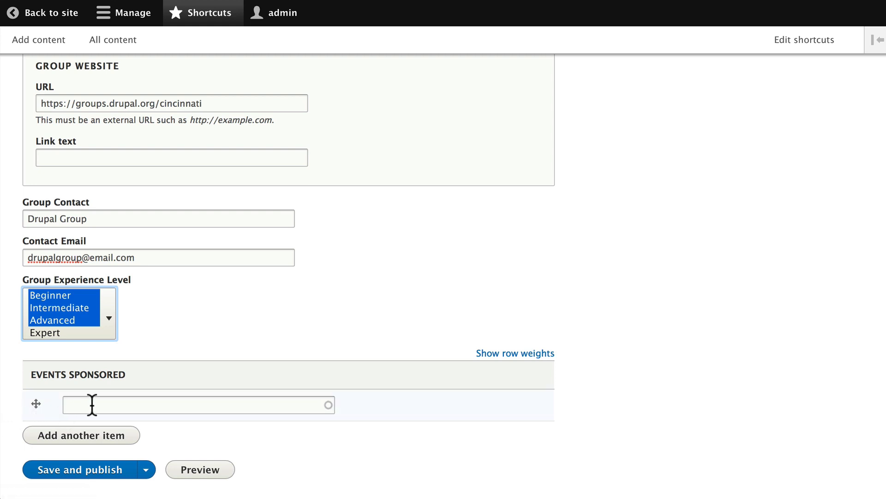
left_click(199, 405)
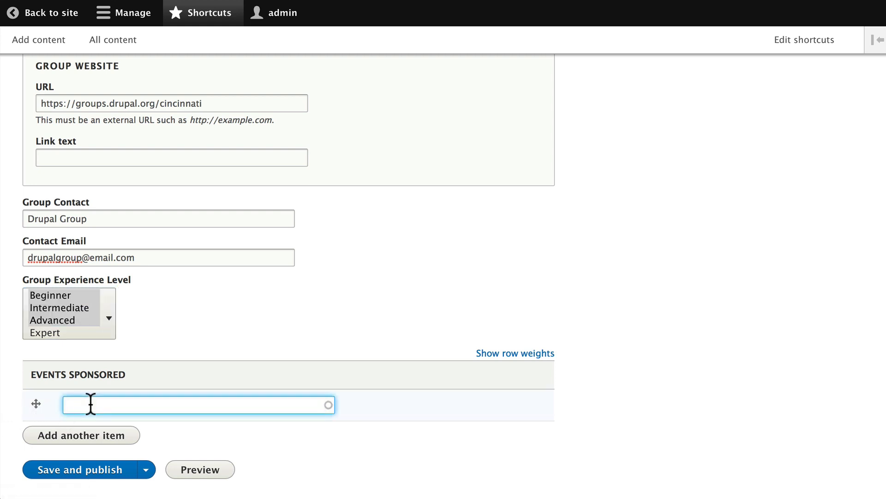
type("d")
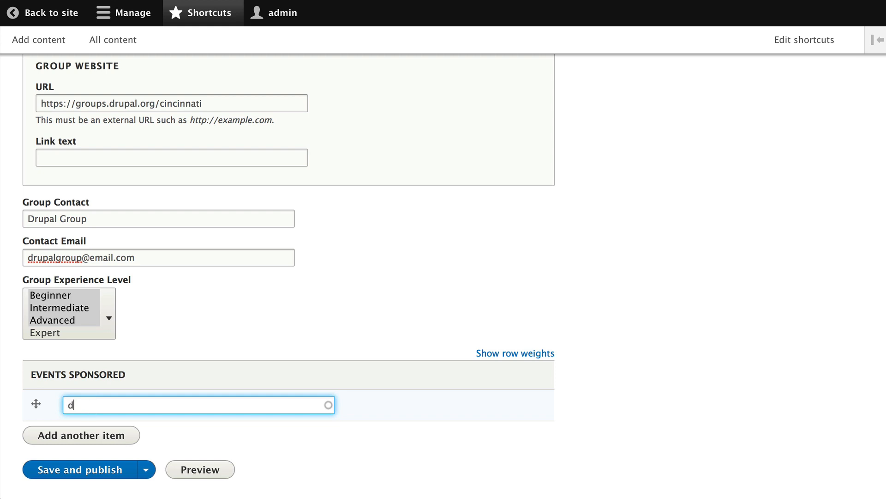
type("d")
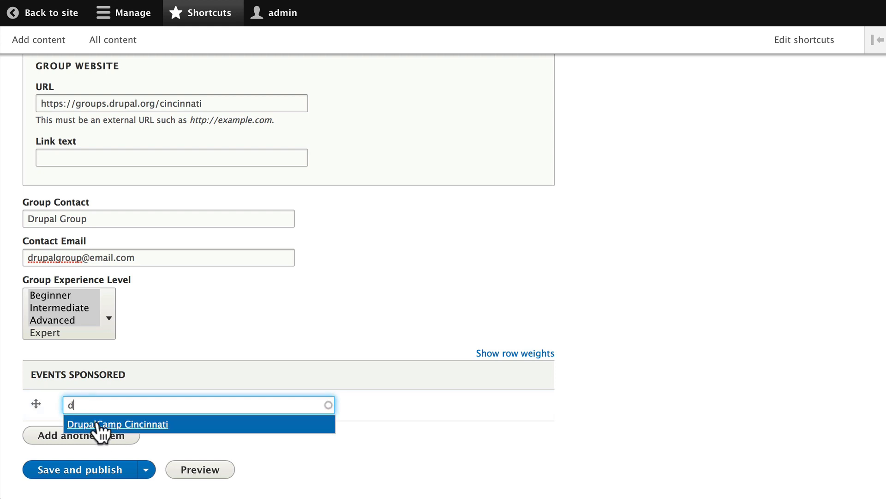
left_click(118, 424)
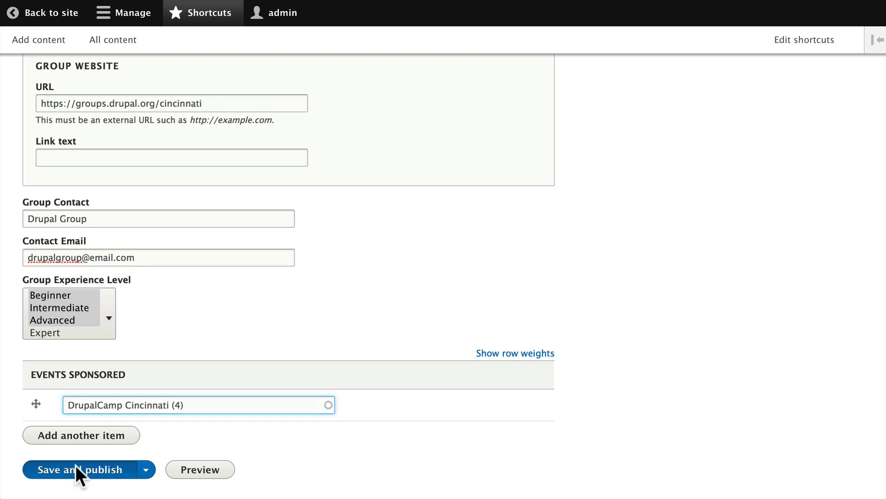
Save and publish the Cincinnati group, then scroll its page to review the fields.
left_click(81, 469)
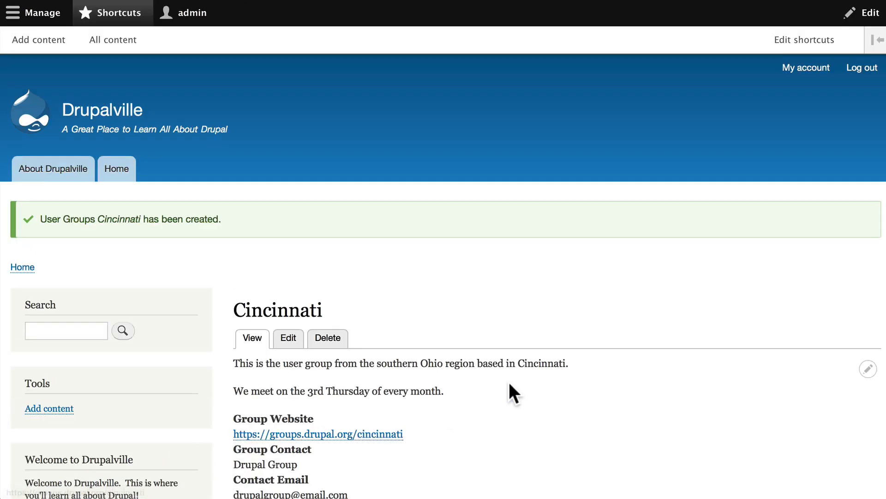
scroll("down", 3)
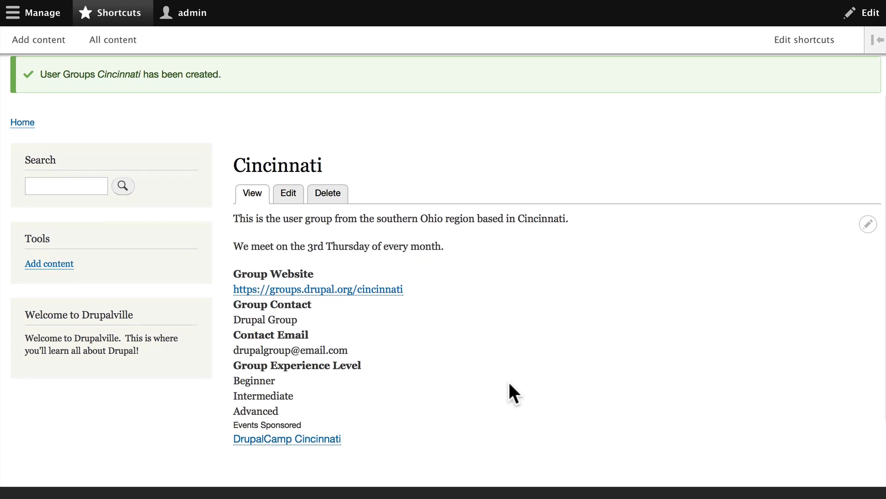
mouse_move(479, 432)
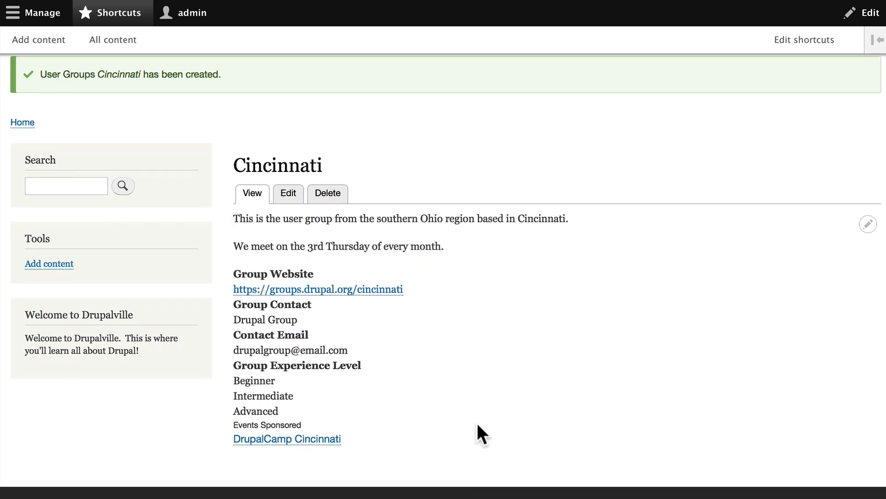
mouse_move(396, 423)
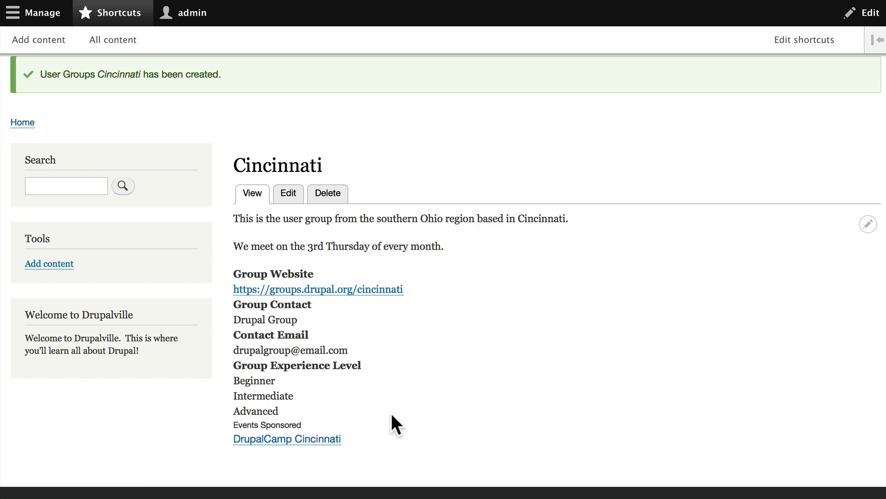